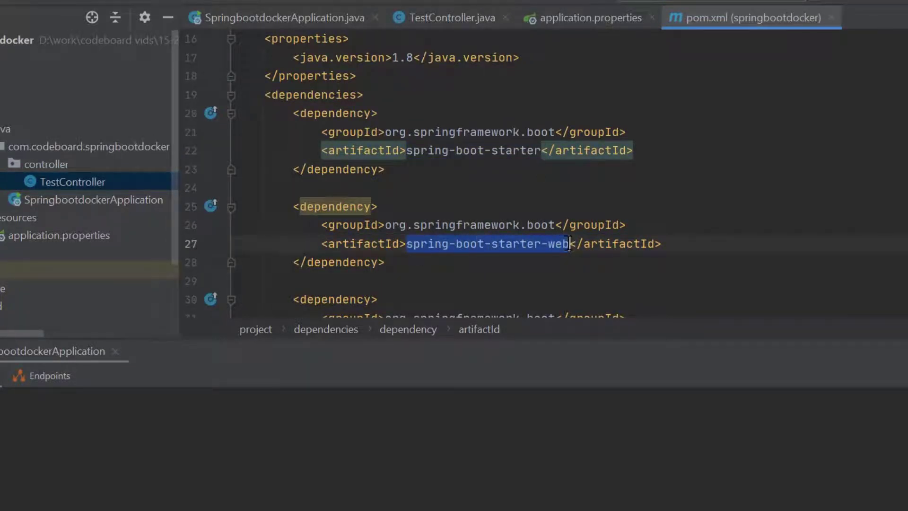
Step: Review the pom's Java 1.8 property, the main class and TestController, then run the app
{"action": "left_click", "coordinate": [391, 57]}
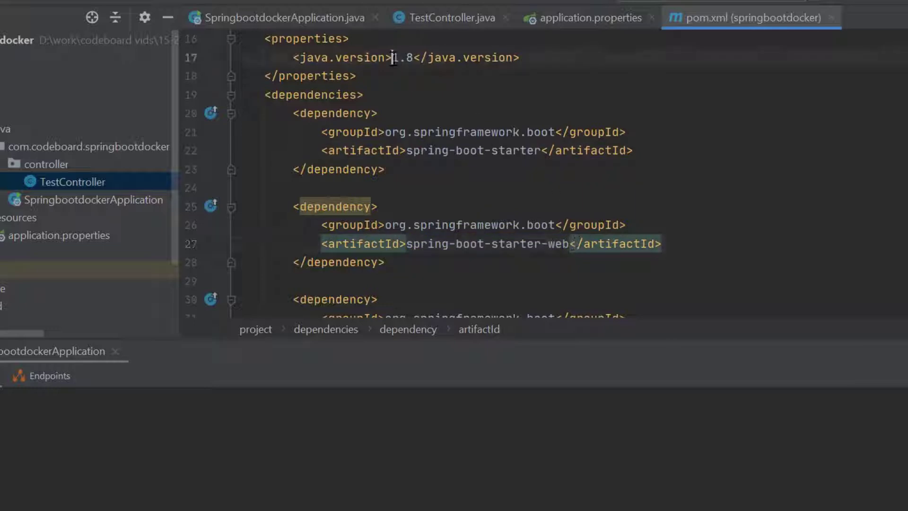
{"action": "left_click", "coordinate": [402, 58]}
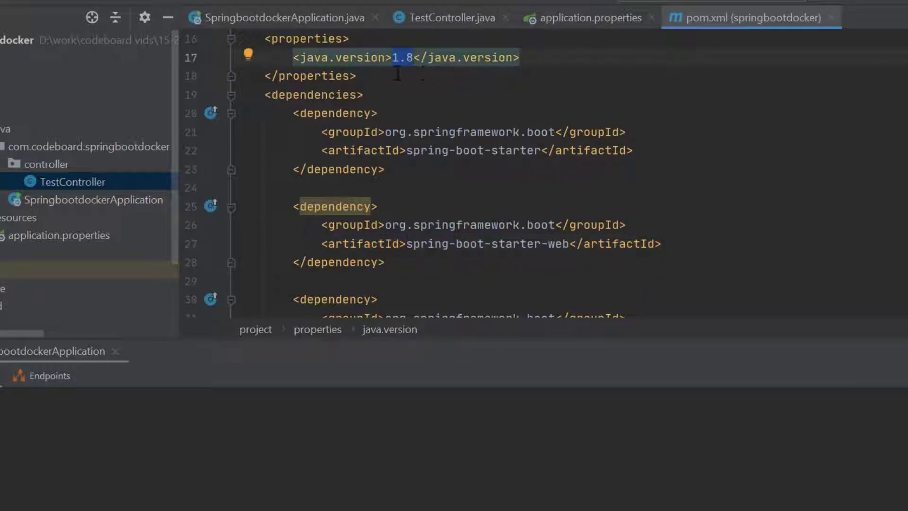
{"action": "mouse_move", "coordinate": [278, 18]}
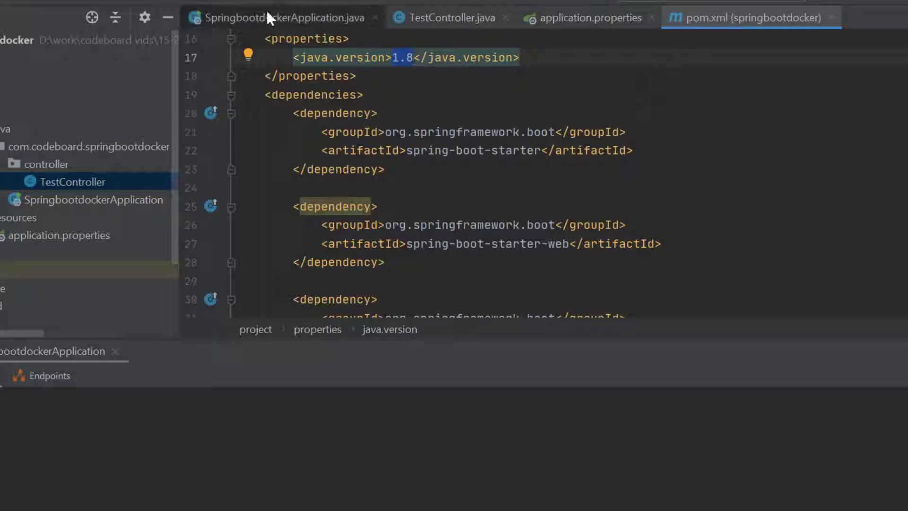
{"action": "left_click", "coordinate": [278, 18]}
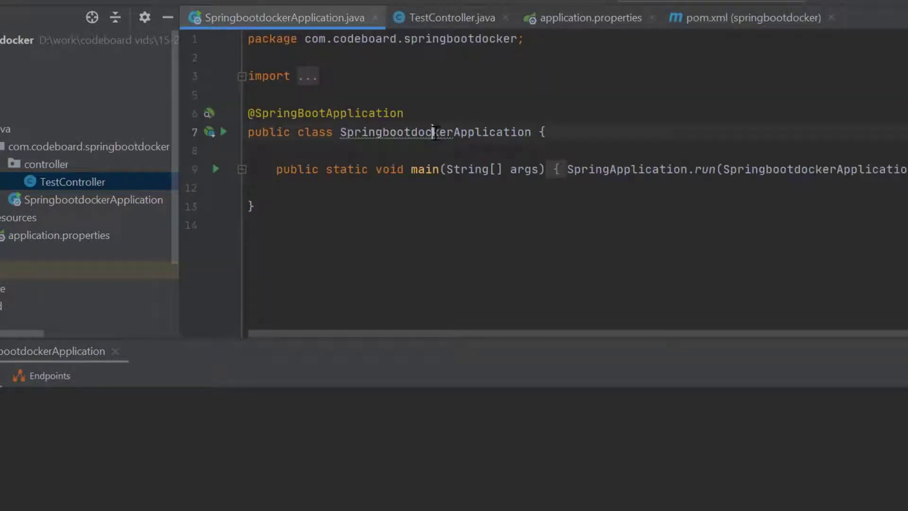
{"action": "double_click", "coordinate": [434, 132]}
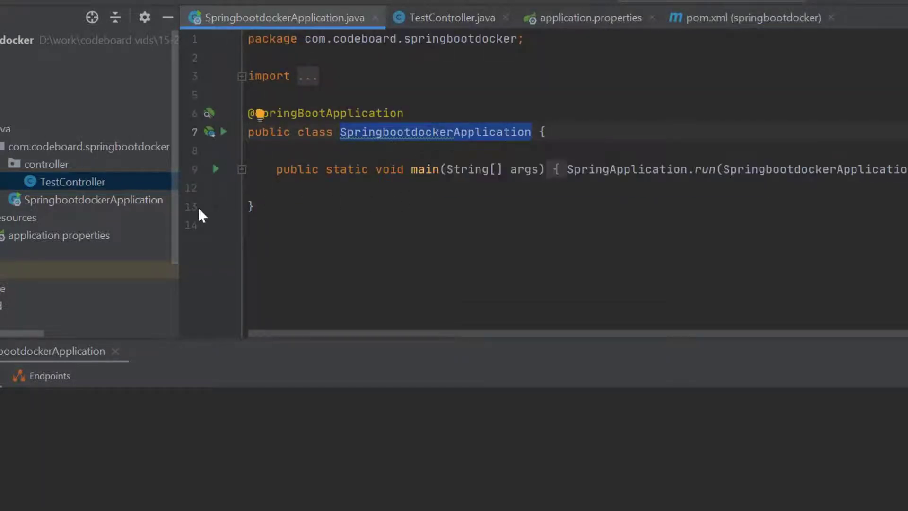
{"action": "left_click", "coordinate": [451, 17]}
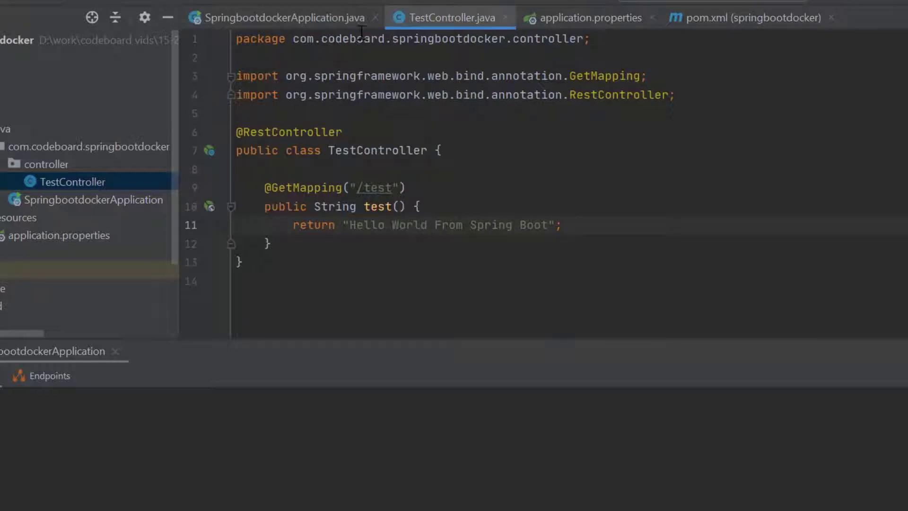
{"action": "left_click", "coordinate": [425, 225]}
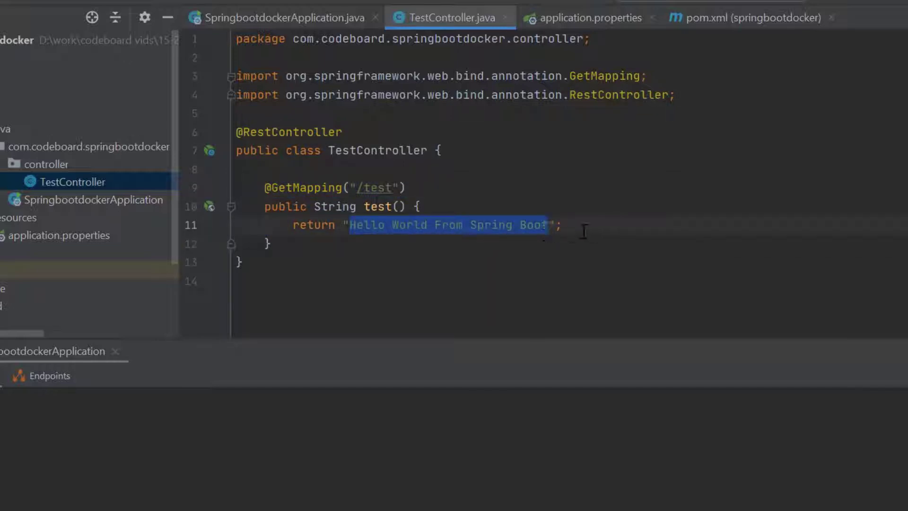
{"action": "left_click", "coordinate": [588, 17]}
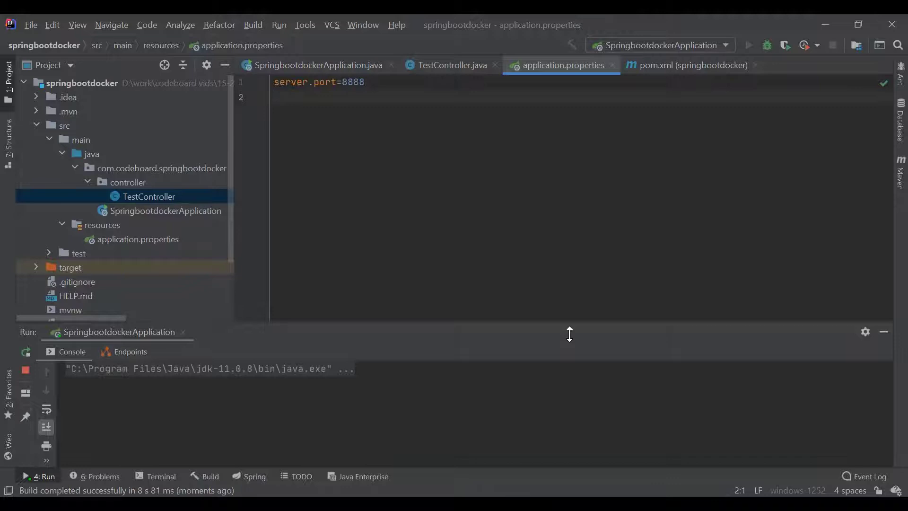
Step: Check the console for Tomcat on port 8888, then browse to localhost:8888 in Chrome
{"action": "left_click", "coordinate": [748, 45]}
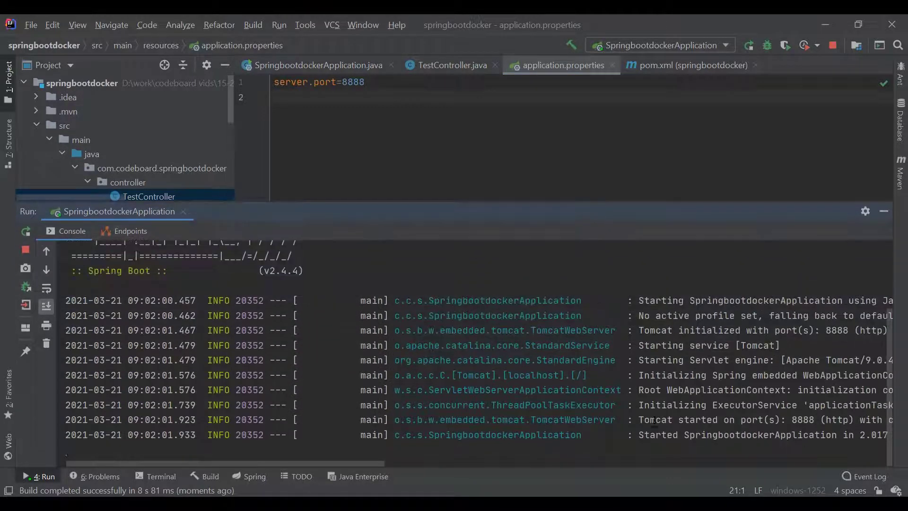
{"action": "double_click", "coordinate": [657, 434]}
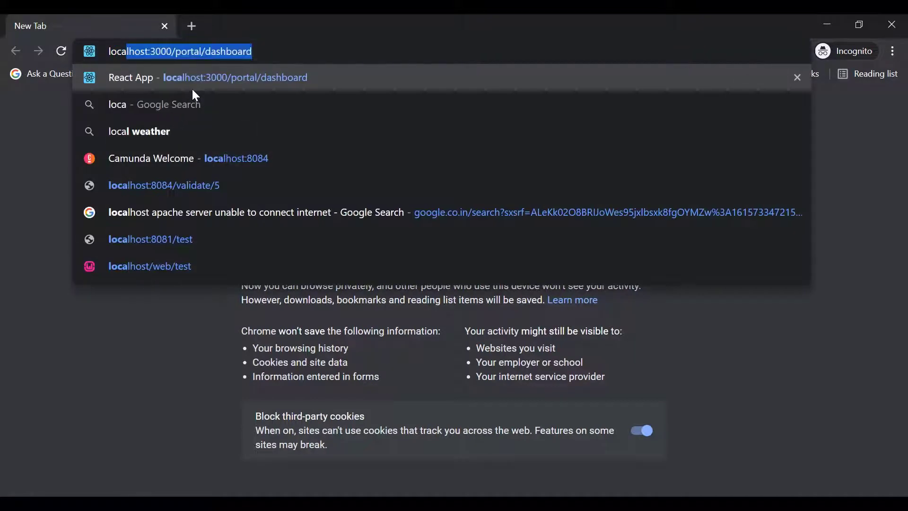
{"action": "type", "text": "localhost:8888"}
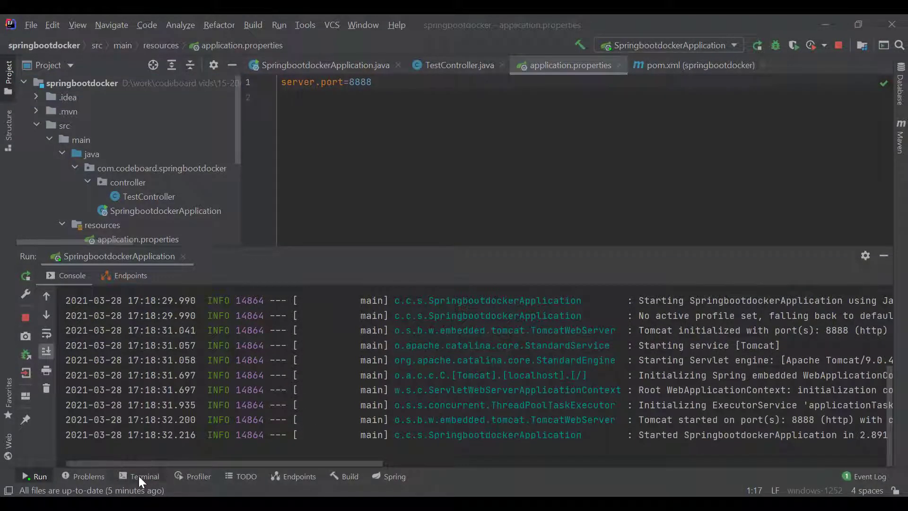
Step: Run mvn clean install in the Terminal to produce springbootdocker-0.0.1-SNAPSHOT.jar
{"action": "left_click", "coordinate": [144, 476]}
{"action": "type", "text": "mvn "}
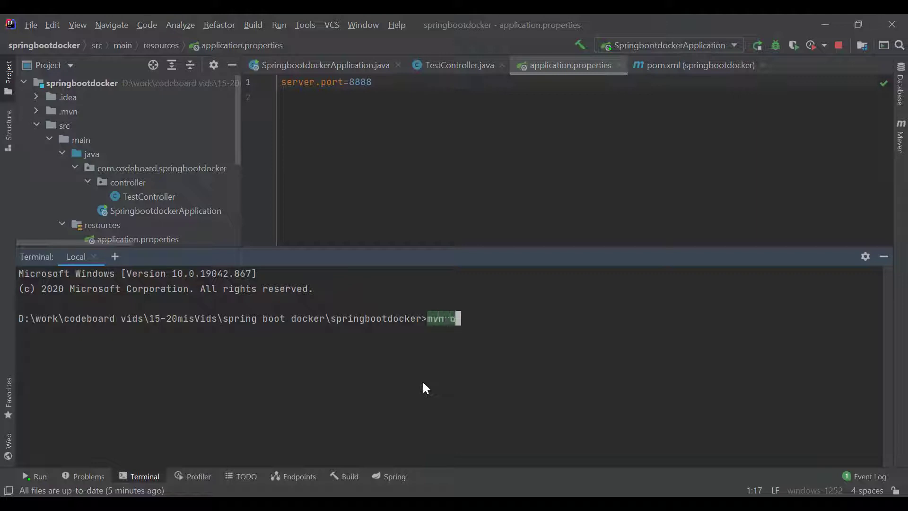
{"action": "type", "text": "clean install"}
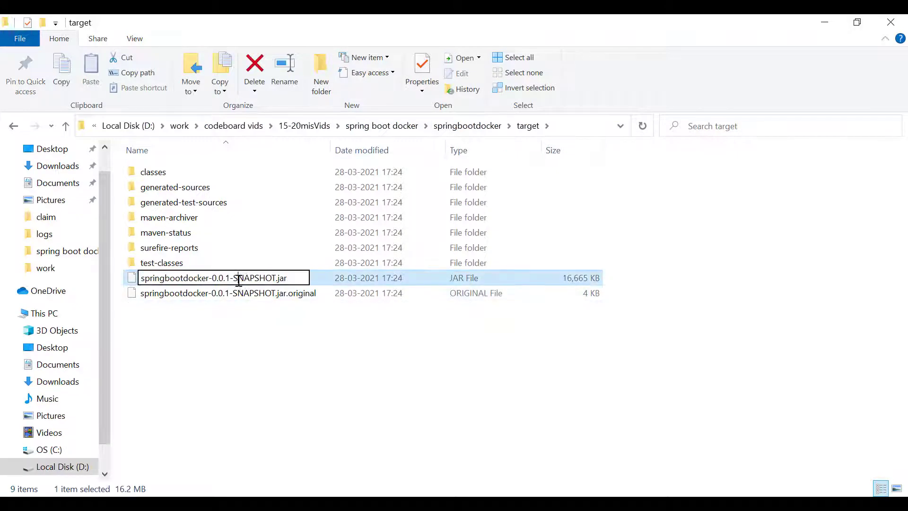
Step: Confirm the new jar name springbootdocker.jar in the target folder
{"action": "key", "text": "Return"}
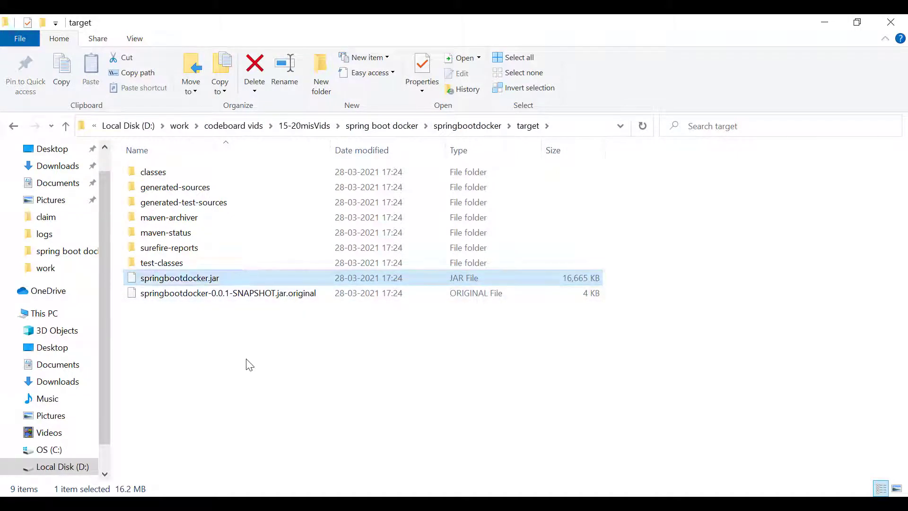
{"action": "double_click", "coordinate": [179, 277]}
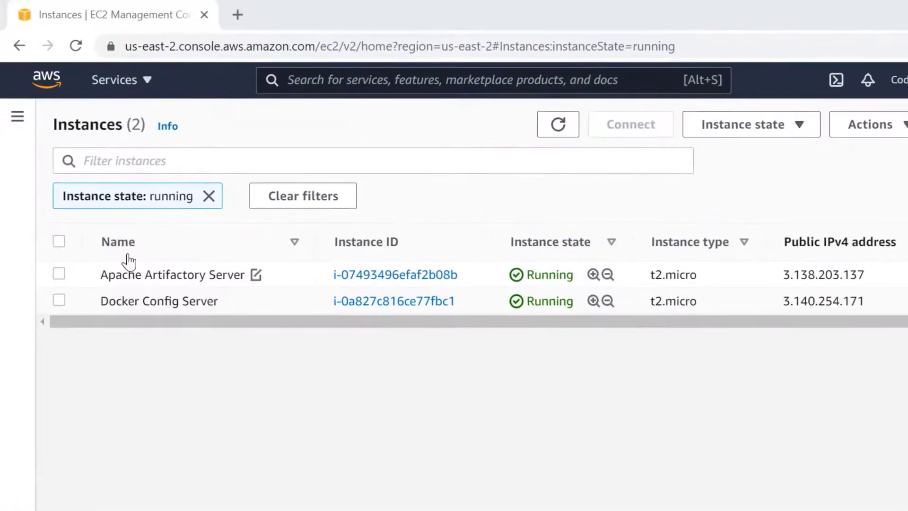
{"action": "mouse_move", "coordinate": [68, 88]}
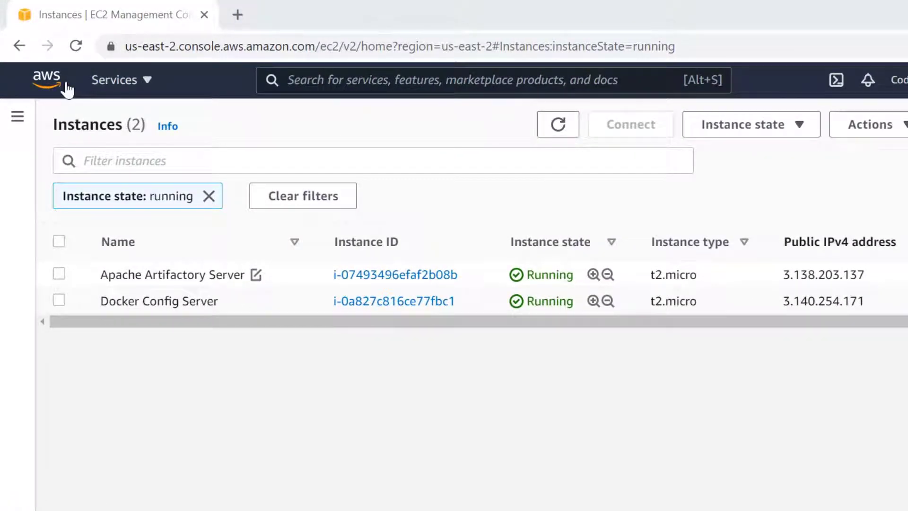
{"action": "mouse_move", "coordinate": [208, 404]}
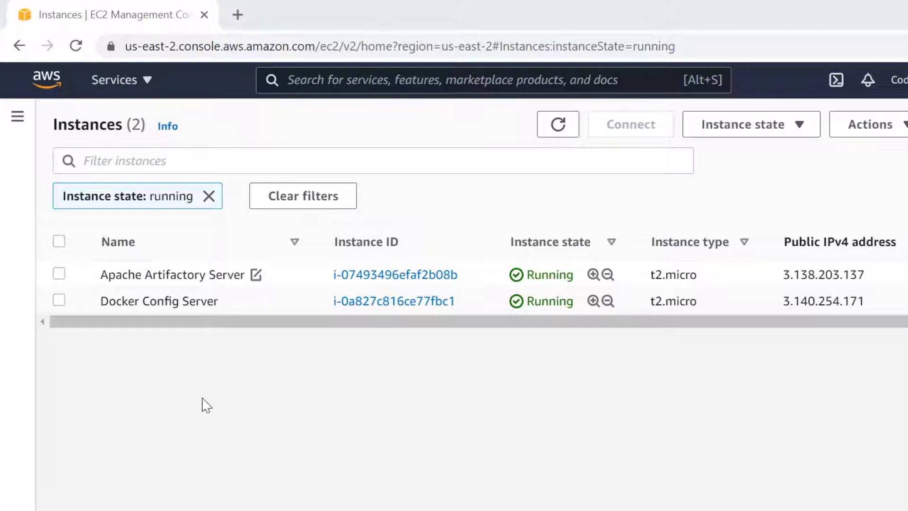
{"action": "mouse_move", "coordinate": [242, 280]}
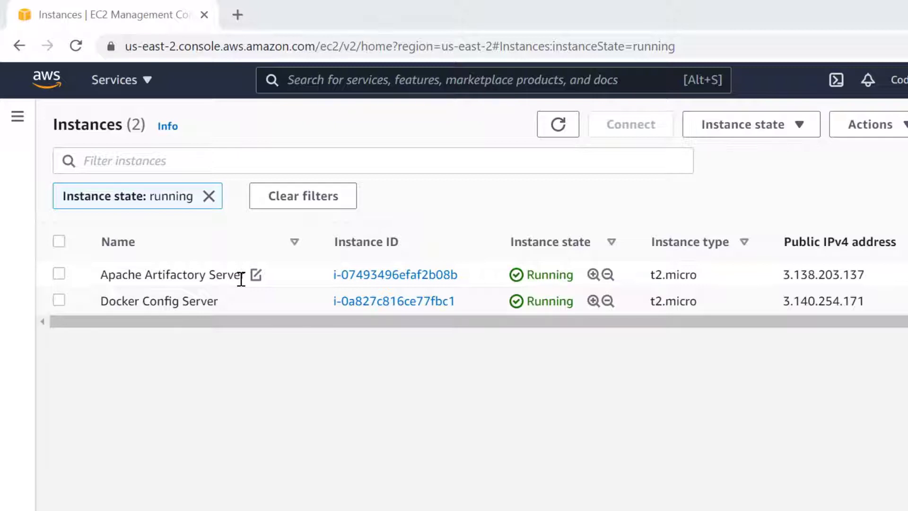
{"action": "mouse_move", "coordinate": [114, 304]}
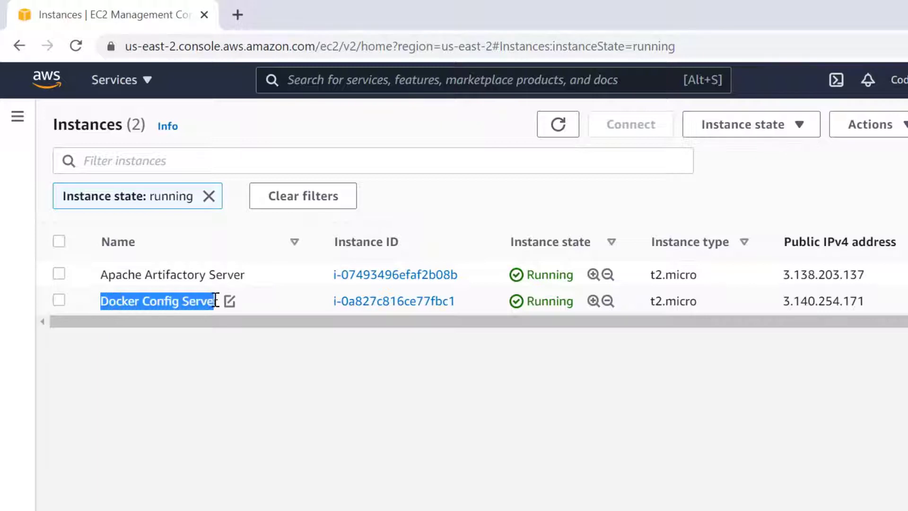
Step: Select Docker Config Server and copy the Artifactory server's IP 3.138.203.137
{"action": "left_click", "coordinate": [59, 300]}
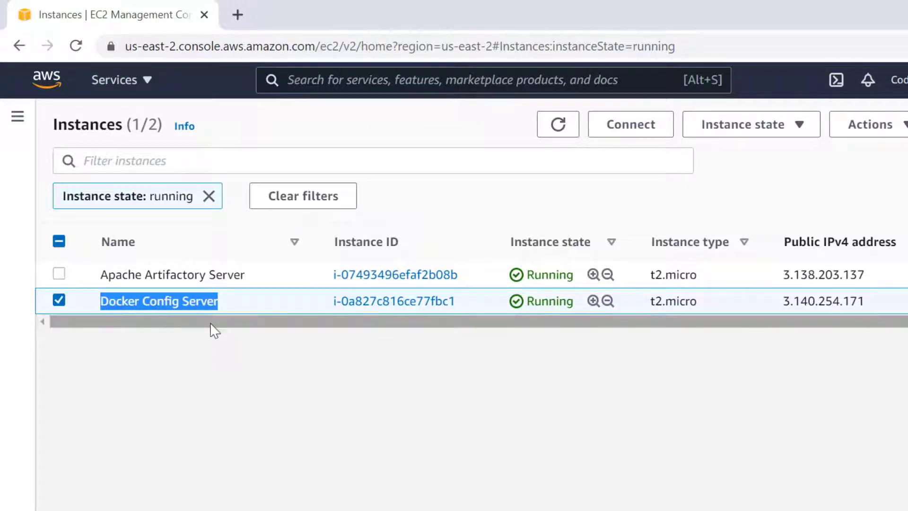
{"action": "mouse_move", "coordinate": [208, 318]}
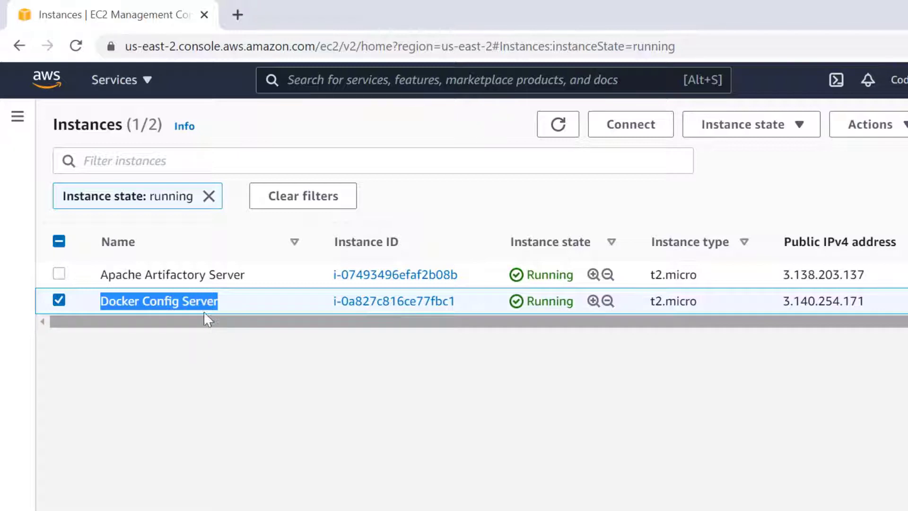
{"action": "mouse_move", "coordinate": [108, 274]}
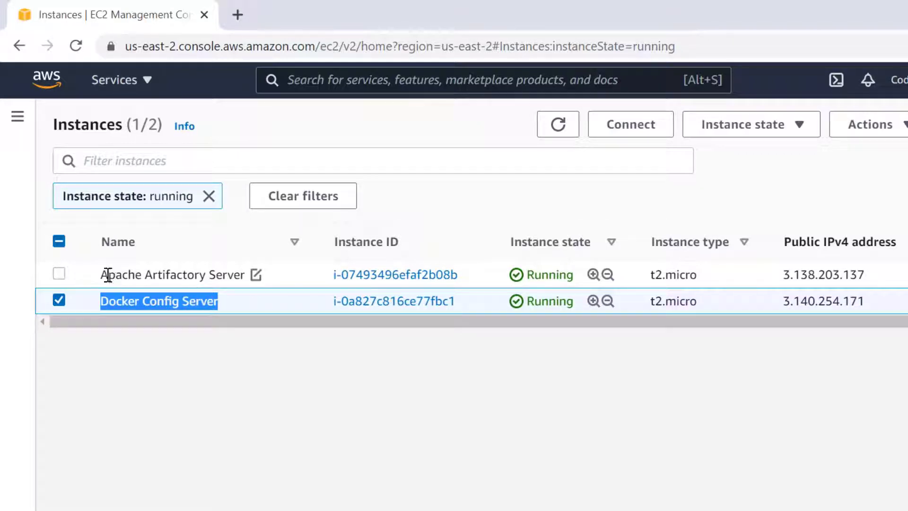
{"action": "mouse_move", "coordinate": [242, 274]}
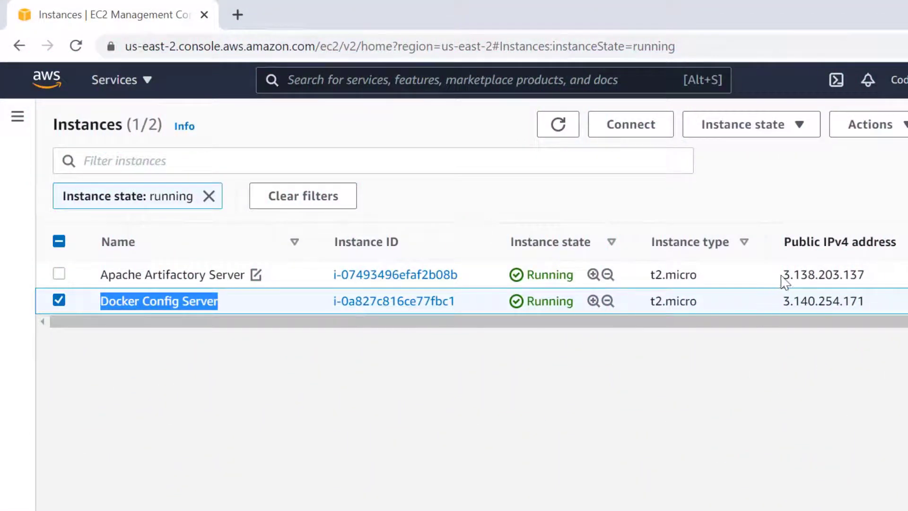
{"action": "double_click", "coordinate": [823, 274]}
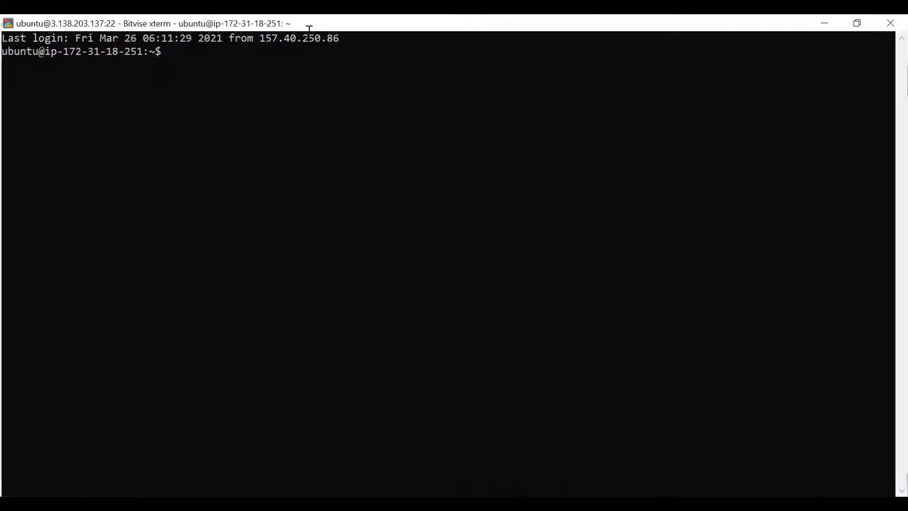
Step: Run service apache2 status in the Artifactory server's terminal
{"action": "type", "text": "service ap"}
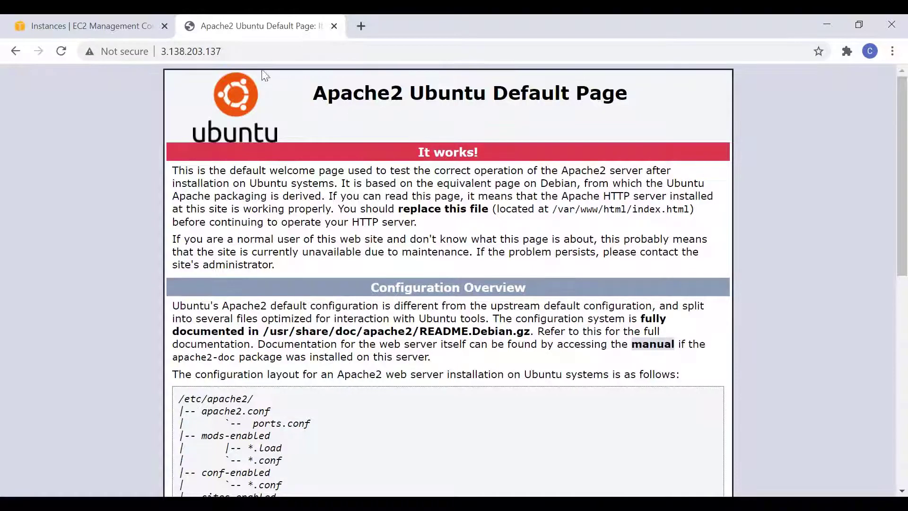
Step: Download 3.138.203.137/springbootdocker.jar in Chrome, then return to the EC2 instances list
{"action": "type", "text": "/springbootdocker.jar"}
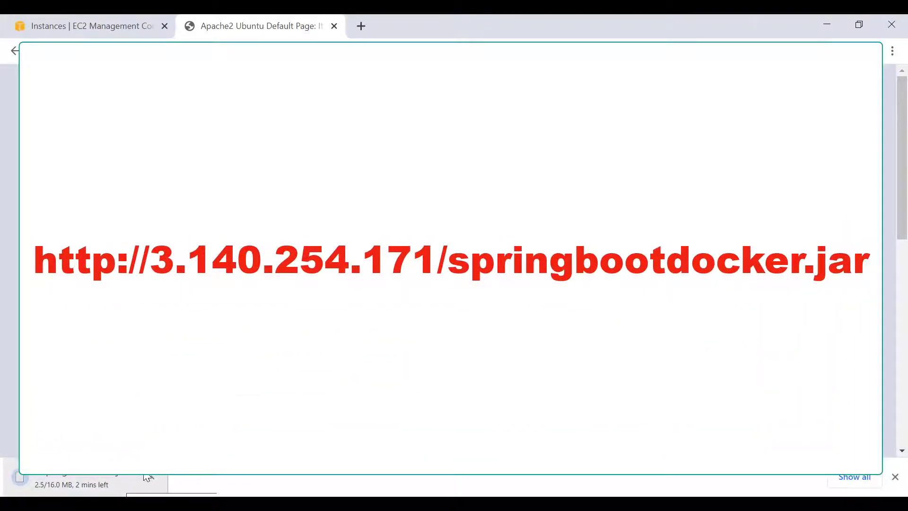
{"action": "left_click", "coordinate": [87, 26]}
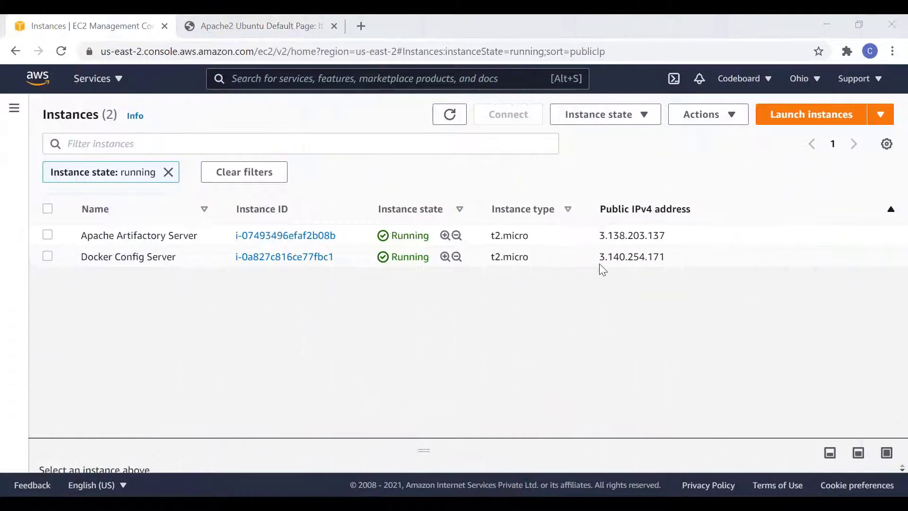
Step: Copy Docker Config Server's IP 3.140.254.171 and log in to it with Bitvise
{"action": "double_click", "coordinate": [632, 257]}
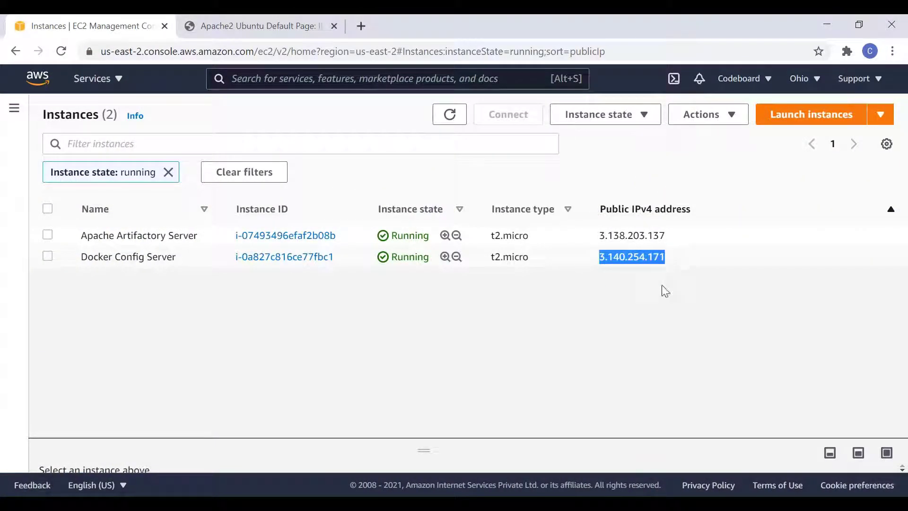
{"action": "left_click", "coordinate": [48, 256]}
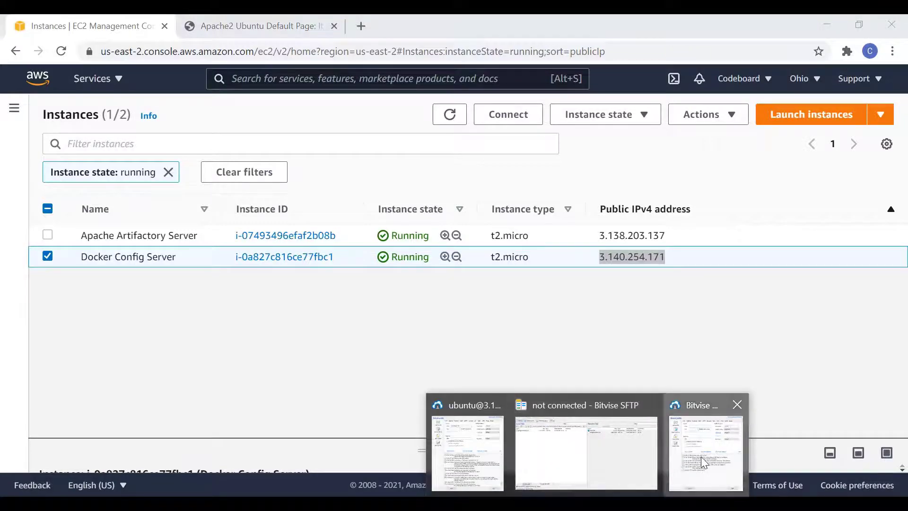
{"action": "left_click", "coordinate": [705, 451]}
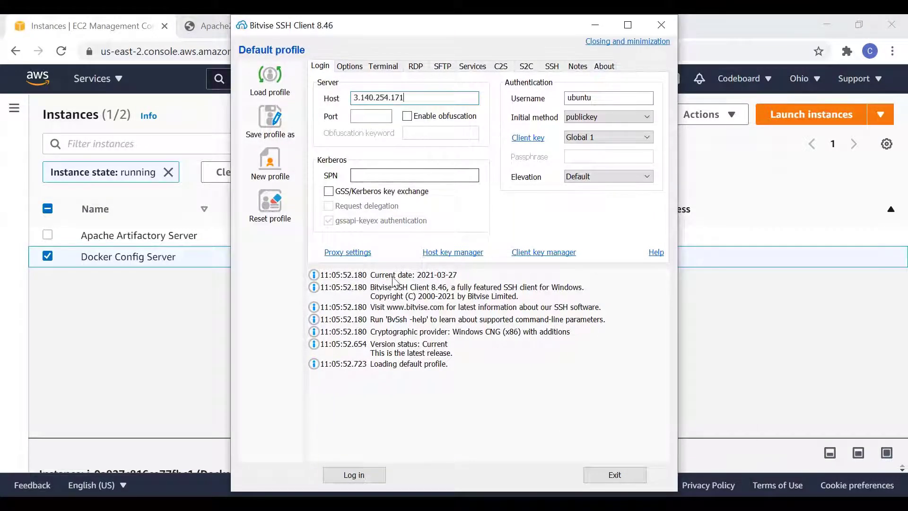
{"action": "left_click", "coordinate": [354, 475]}
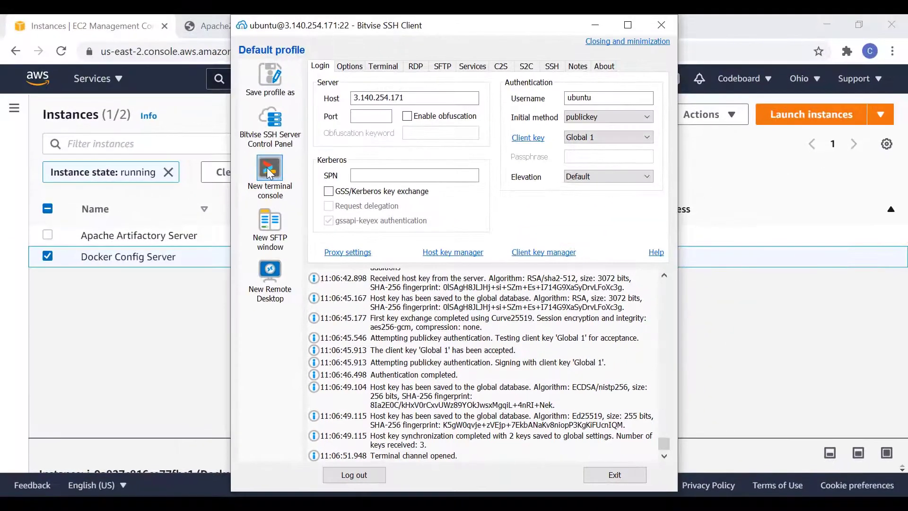
{"action": "left_click", "coordinate": [269, 171]}
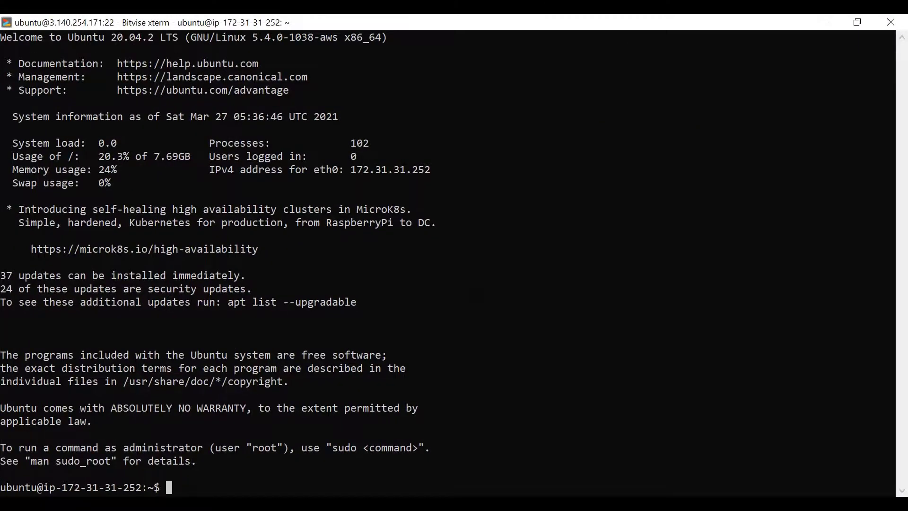
Step: Run sudo apt-get update on the Docker Config Server
{"action": "type", "text": "s"}
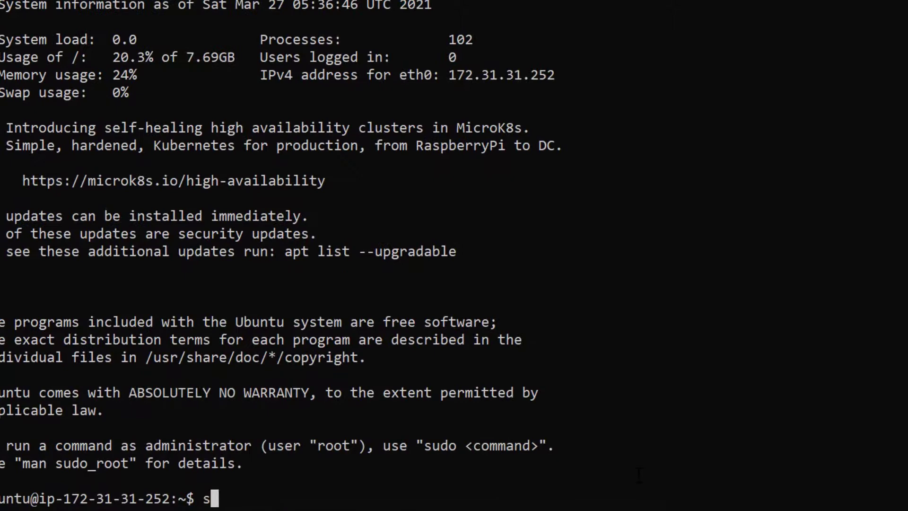
{"action": "type", "text": "udo apt-ge"}
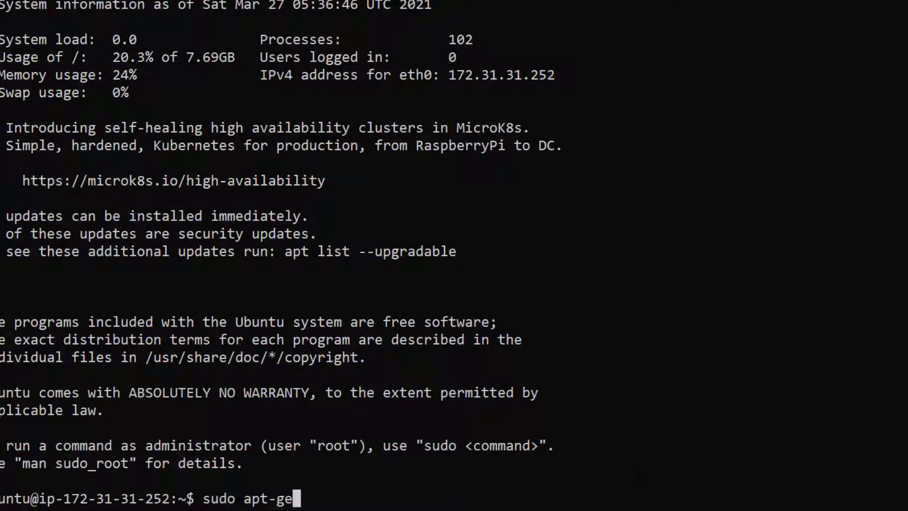
{"action": "type", "text": "t update"}
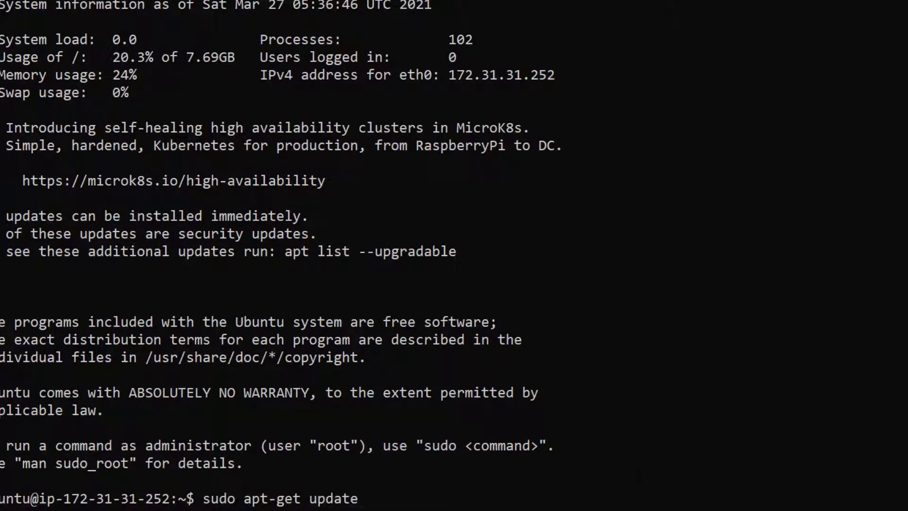
{"action": "key", "text": "Return"}
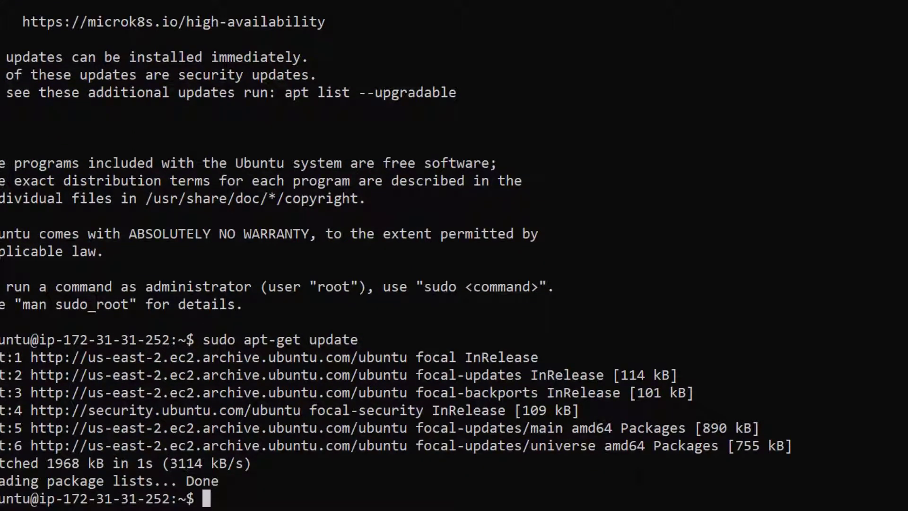
Step: Install docker.io with sudo apt-get install docker.io
{"action": "type", "text": "sudo"}
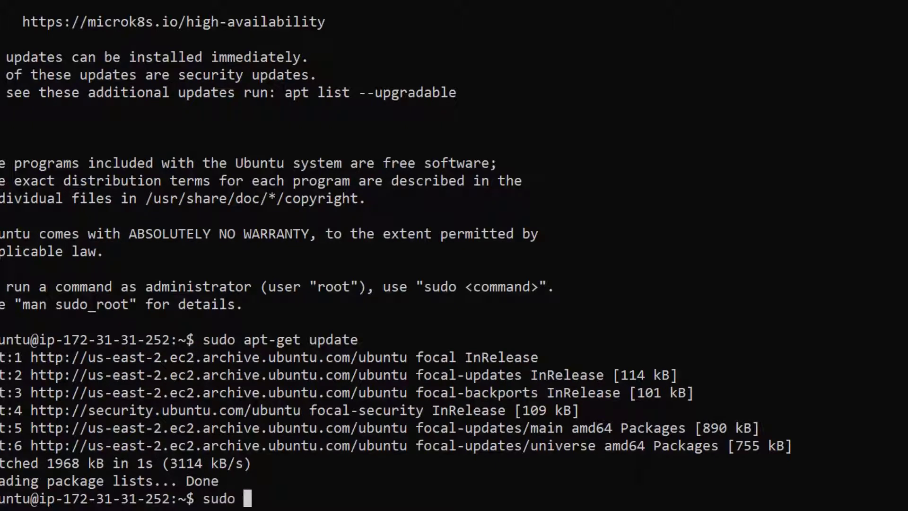
{"action": "type", "text": "apt-get inst"}
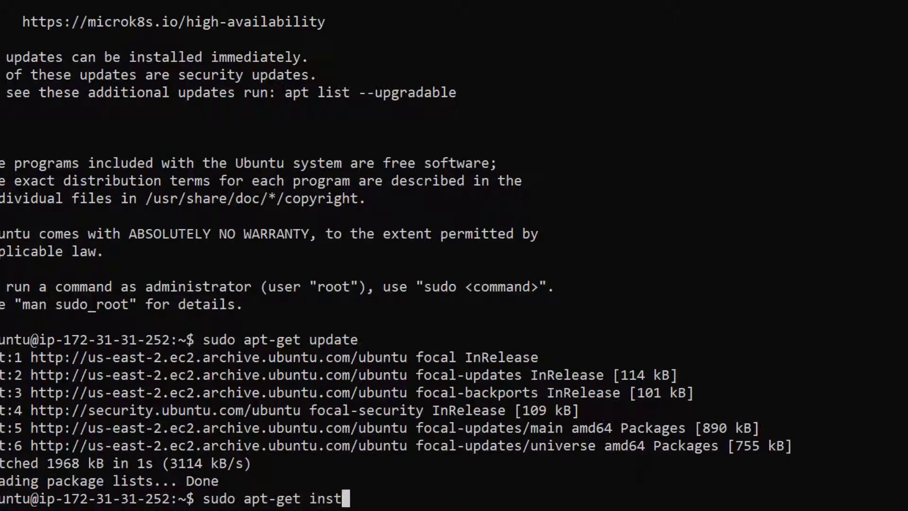
{"action": "type", "text": "all docker.io"}
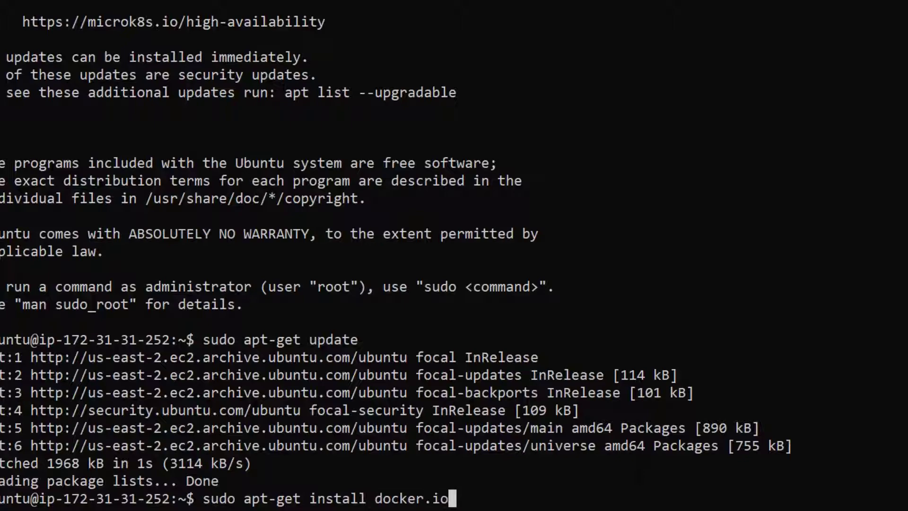
{"action": "key", "text": "Return"}
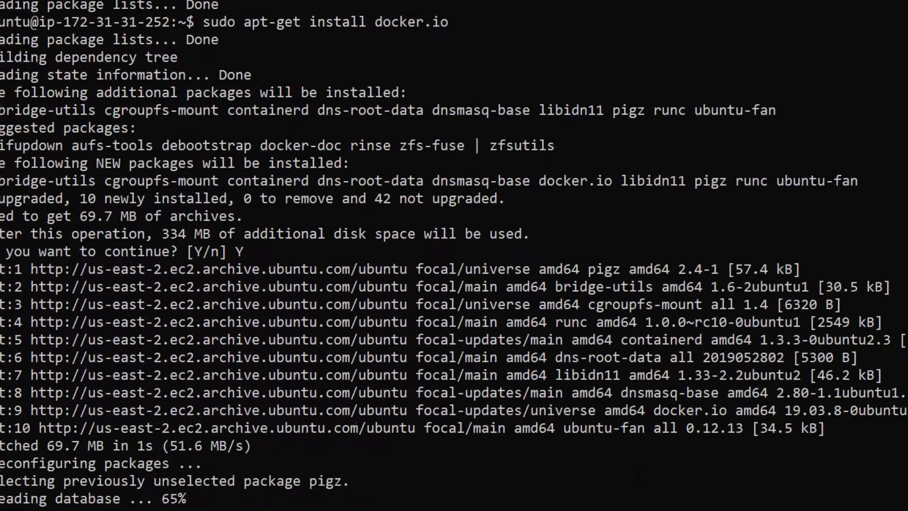
{"action": "scroll", "scroll_direction": "down", "scroll_amount": 3}
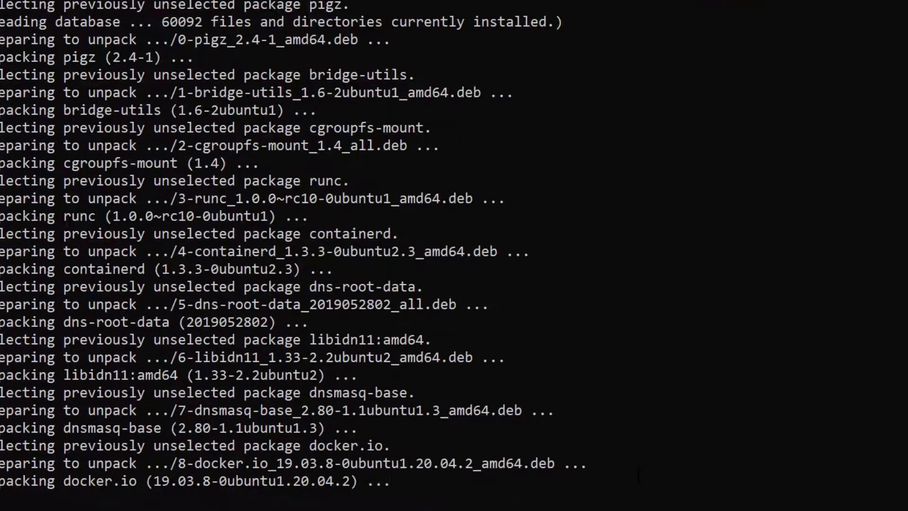
{"action": "scroll", "scroll_direction": "down", "scroll_amount": 3}
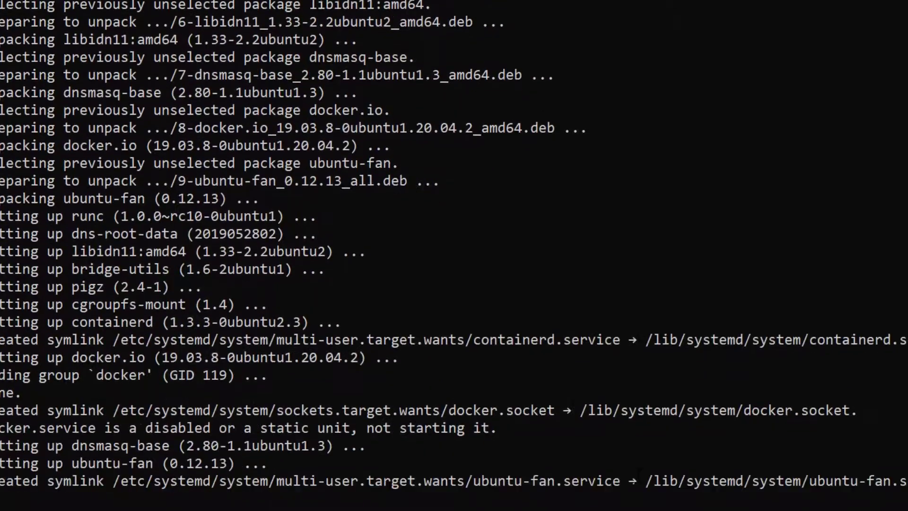
{"action": "scroll", "scroll_direction": "down", "scroll_amount": 3}
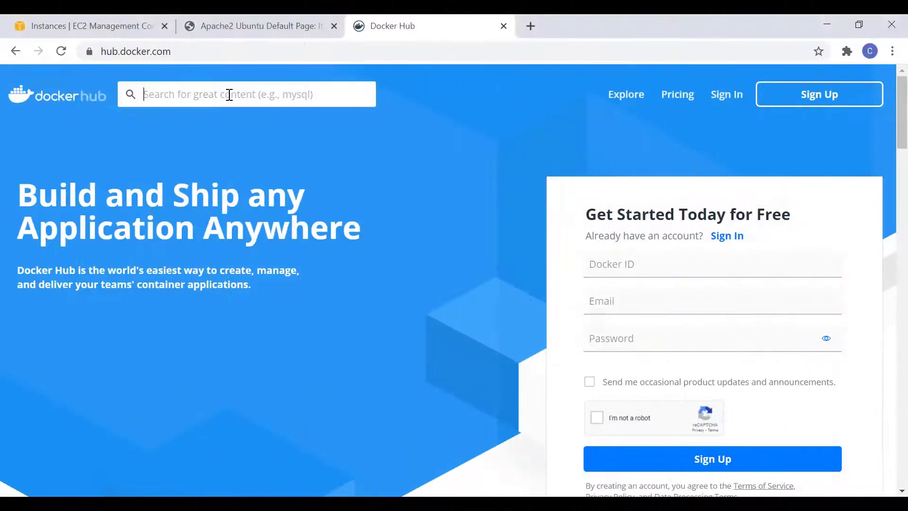
Step: Search Docker Hub for openjdk and open the official openjdk result
{"action": "type", "text": "openjdk"}
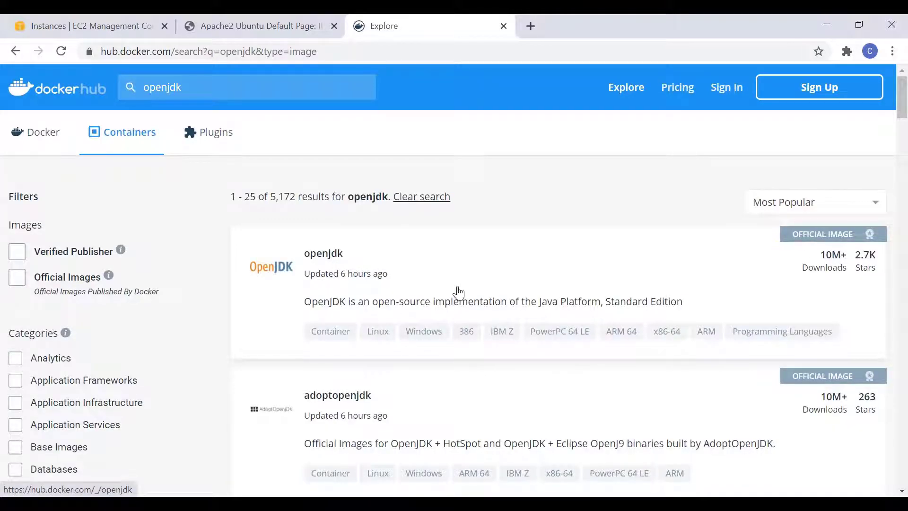
{"action": "left_click", "coordinate": [323, 253]}
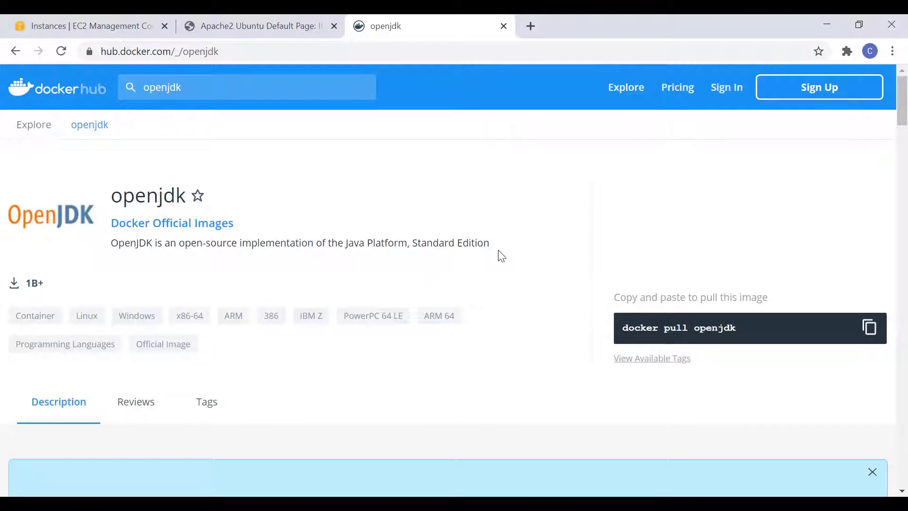
{"action": "mouse_move", "coordinate": [513, 273]}
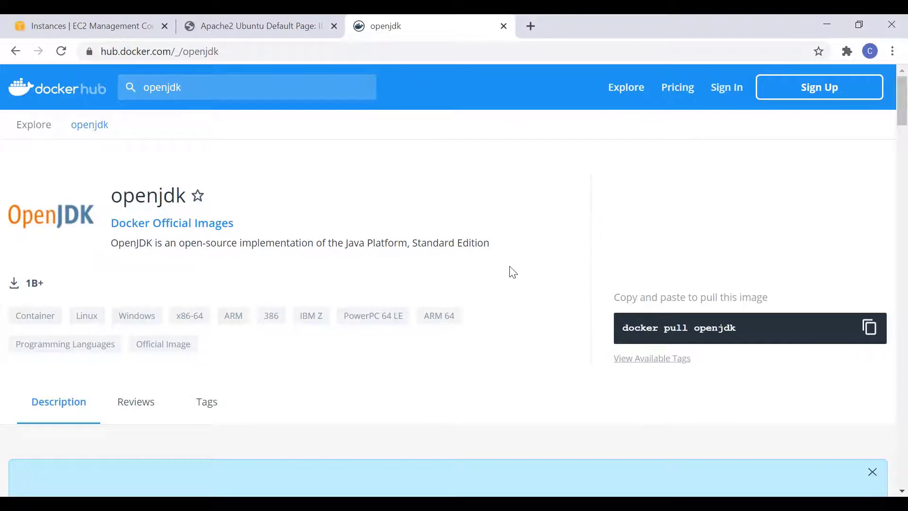
{"action": "mouse_move", "coordinate": [598, 335]}
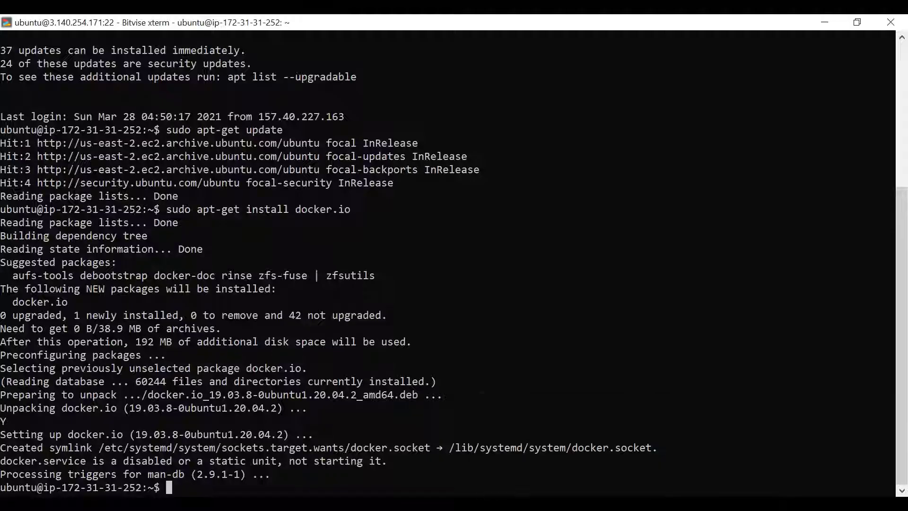
Step: Clear the terminal and open a new dockerfile in nano with sudo
{"action": "type", "text": "clear"}
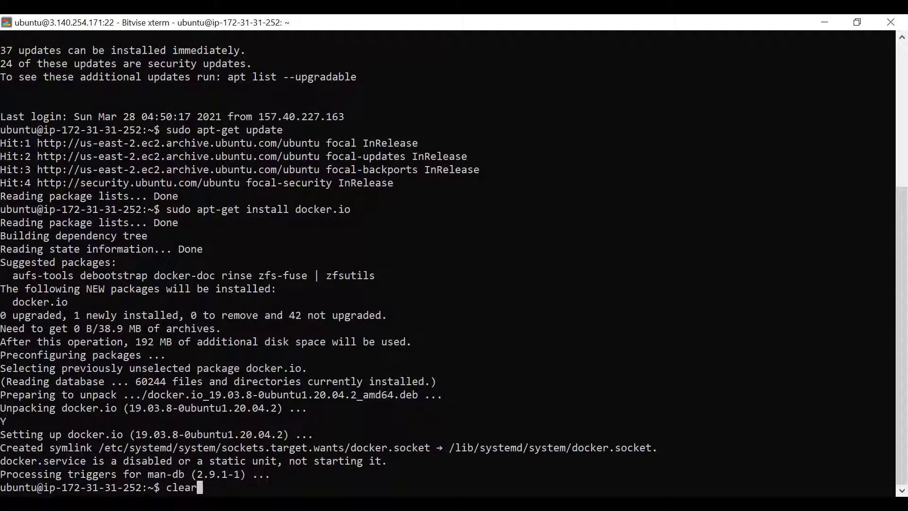
{"action": "key", "text": "Return"}
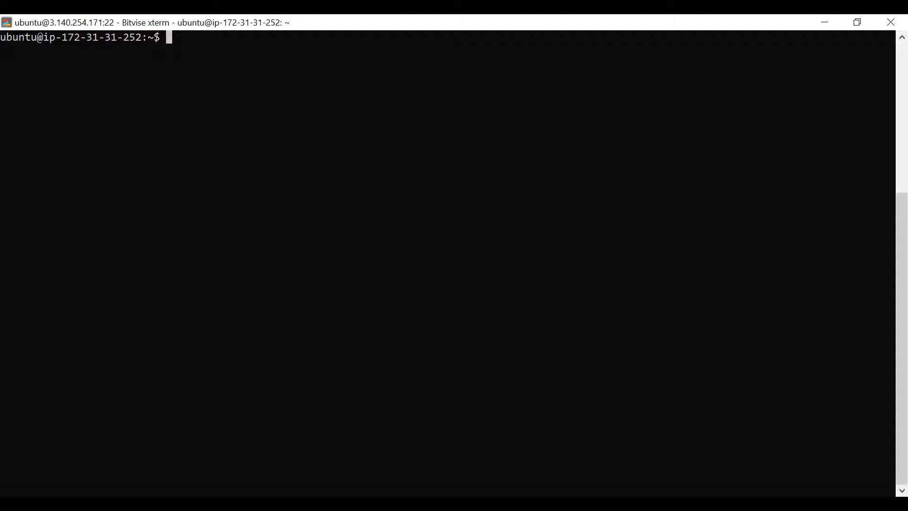
{"action": "type", "text": "sudo nano do"}
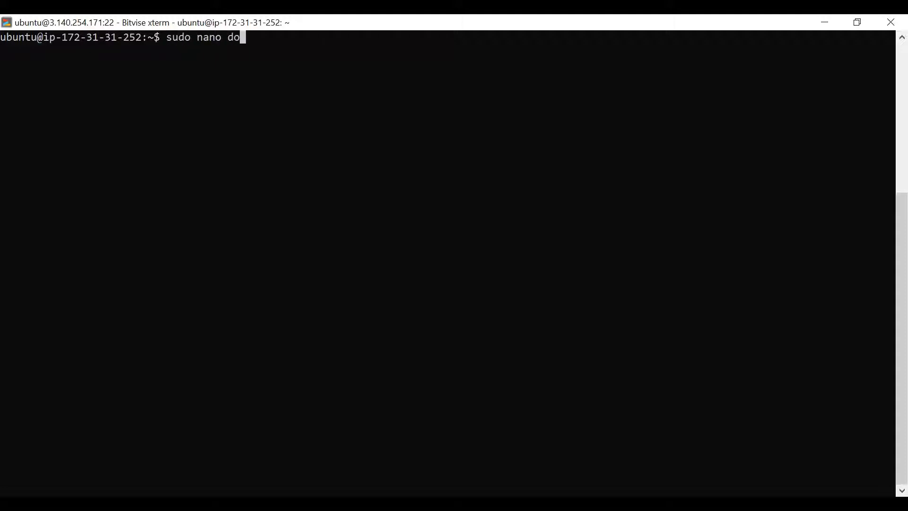
{"action": "key", "text": "Return"}
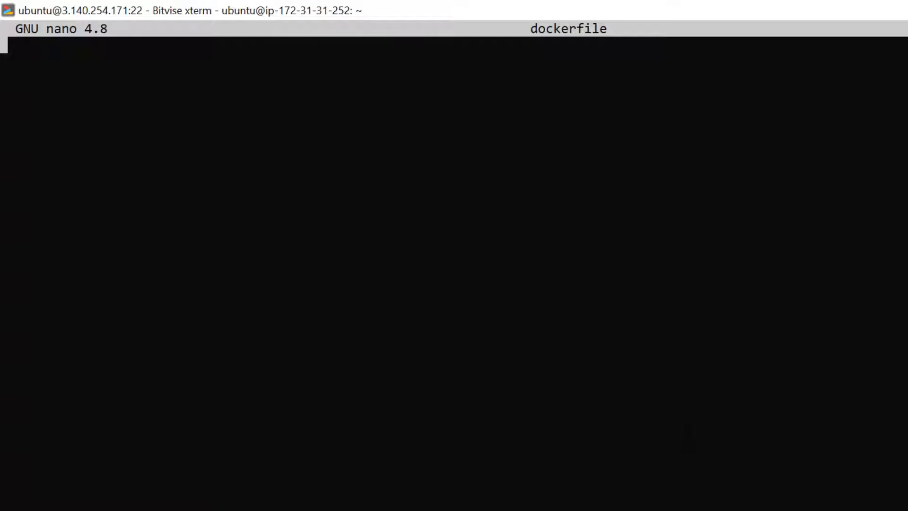
Step: Write the base image line FROM openjdk:8 in the dockerfile
{"action": "type", "text": "FROM"}
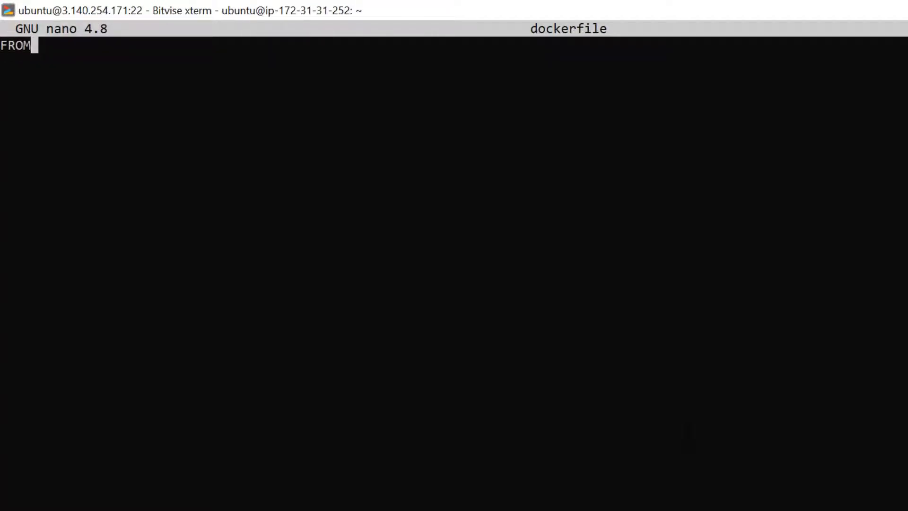
{"action": "type", "text": "openjd"}
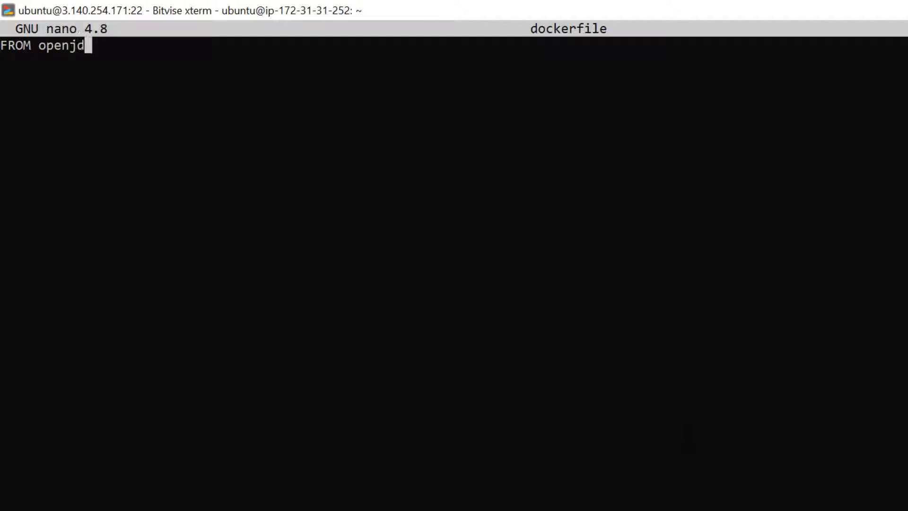
{"action": "type", "text": "k:8"}
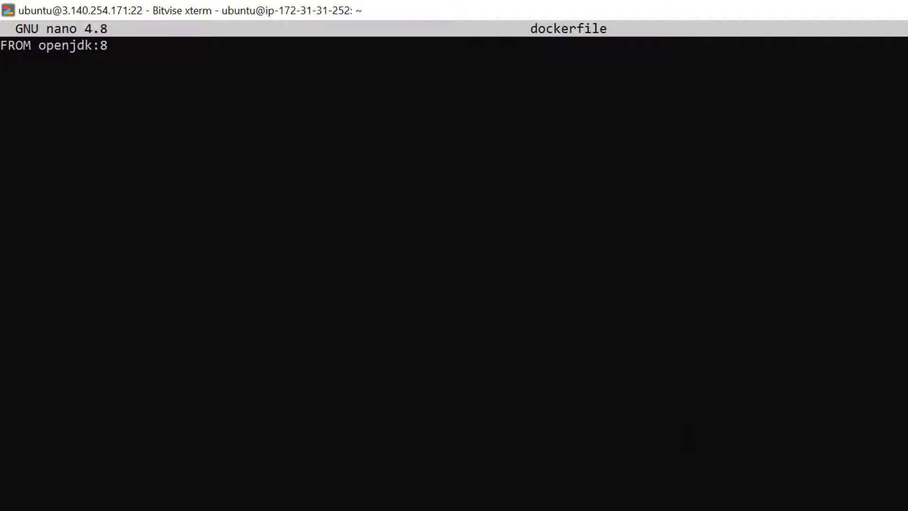
Step: Begin 'RUN curl -o springbootdocker.jar' using the Artifactory server's public IP from EC2
{"action": "type", "text": "RUN c"}
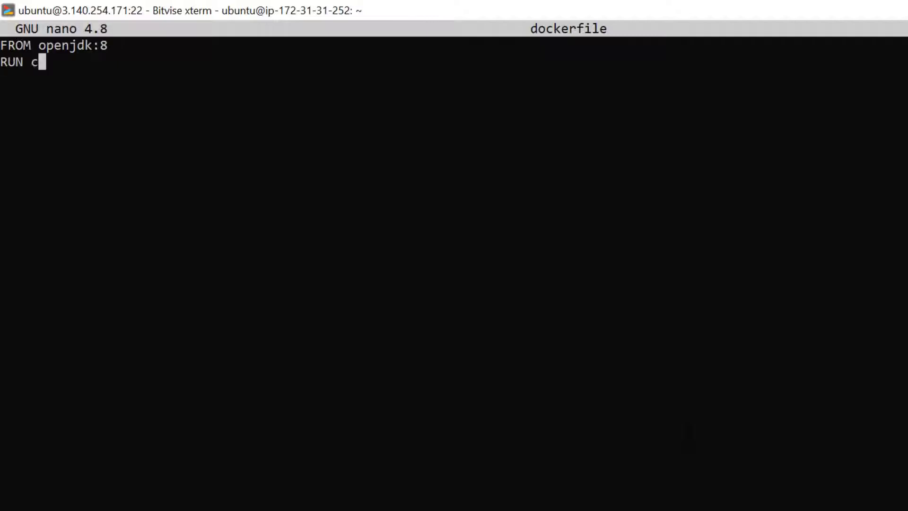
{"action": "type", "text": "url -o"}
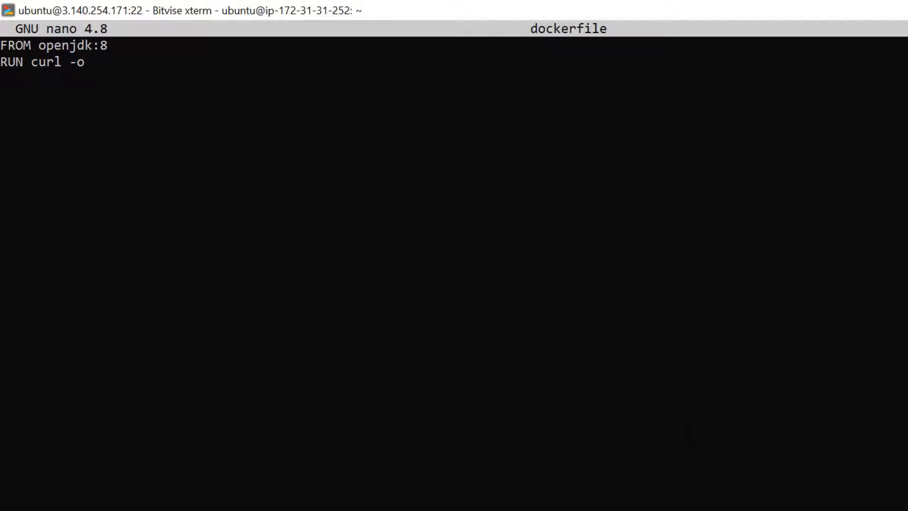
{"action": "type", "text": "springbootdok"}
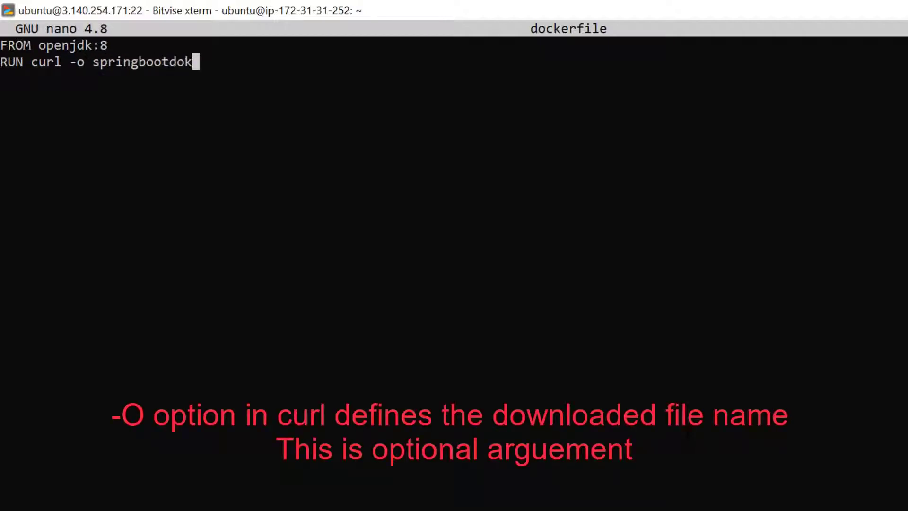
{"action": "type", "text": "er.jar"}
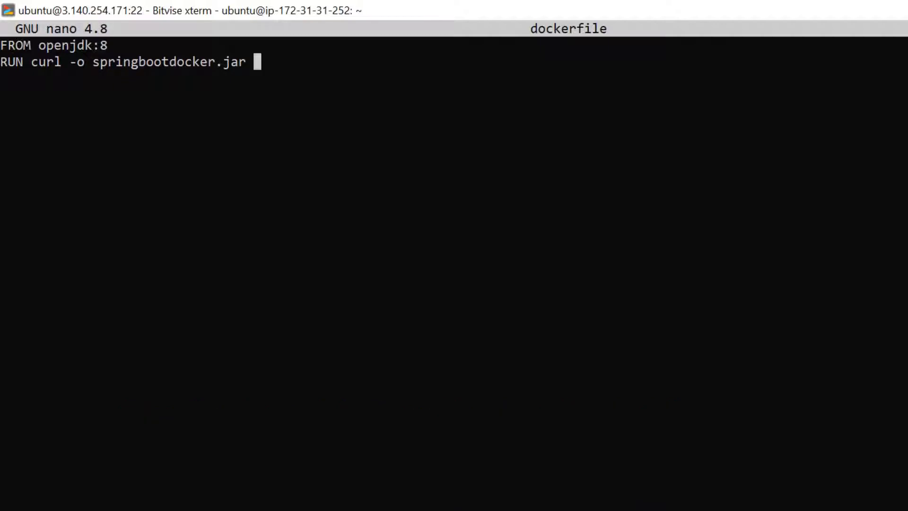
{"action": "left_click", "coordinate": [104, 14]}
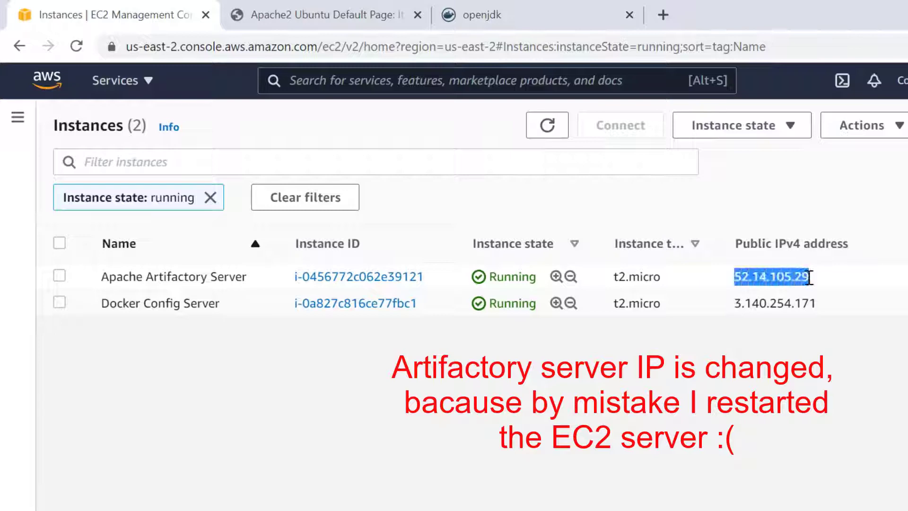
{"action": "left_click", "coordinate": [60, 276]}
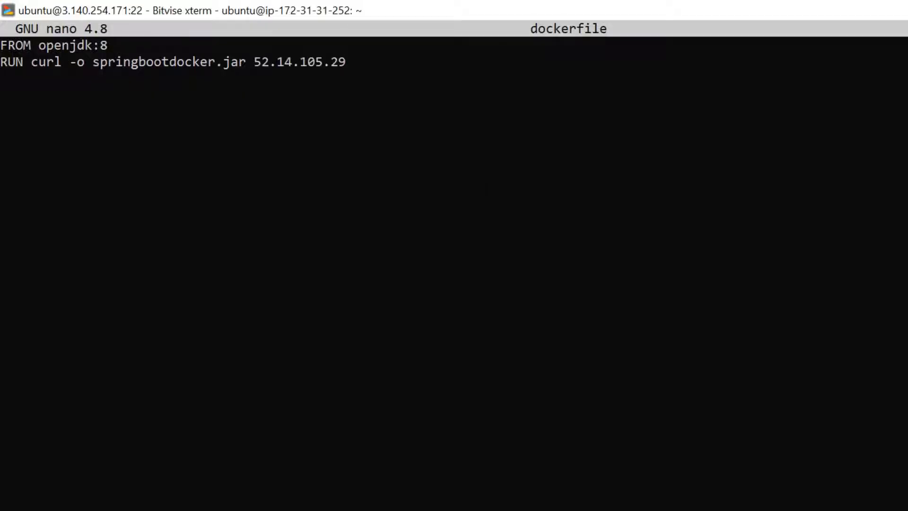
Step: Finish the curl URL path /springbootdocker.jar and start a CMD line
{"action": "type", "text": "/springboo"}
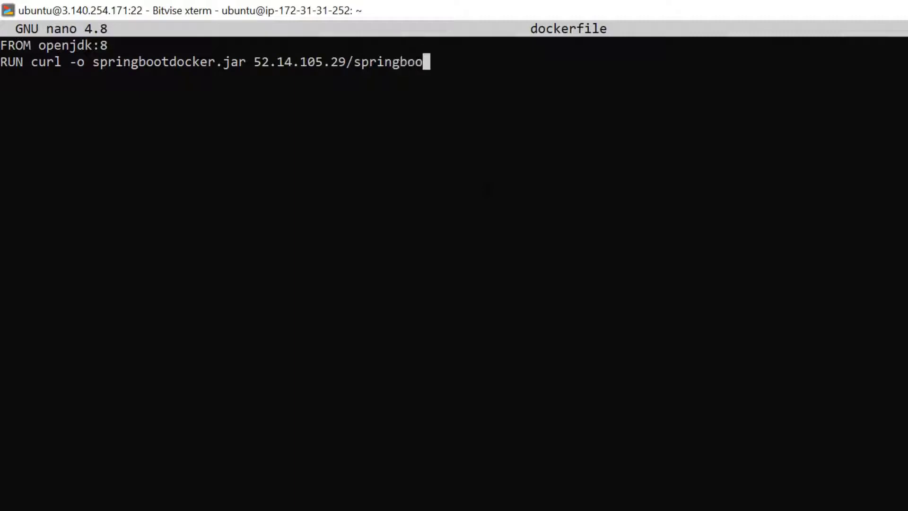
{"action": "type", "text": "tdocker.jar"}
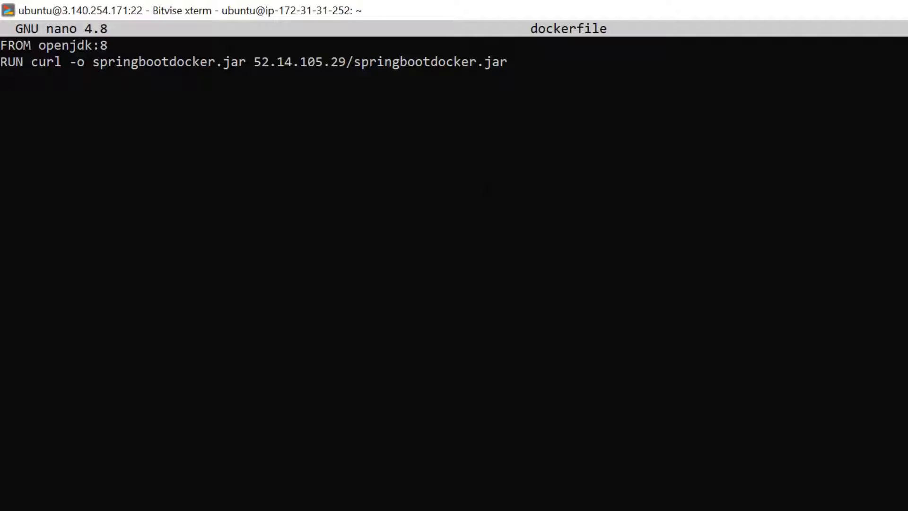
{"action": "type", "text": "CMD"}
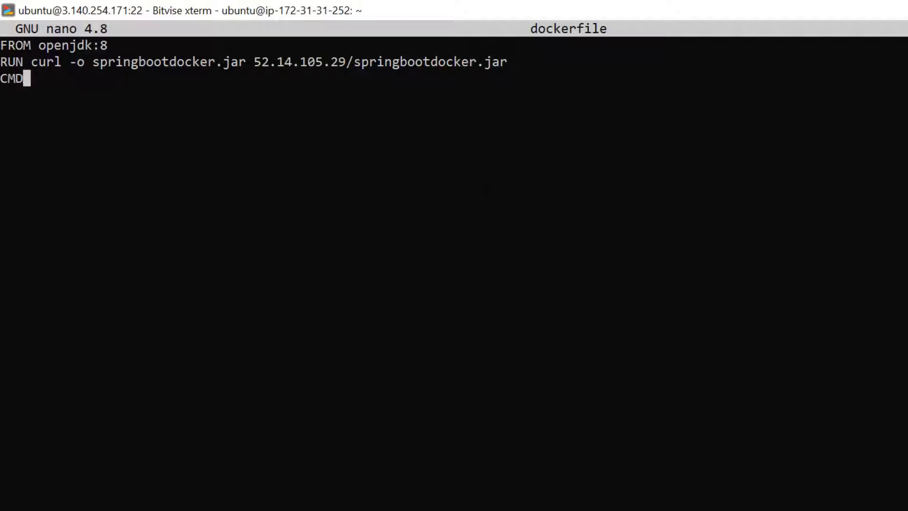
{"action": "type", "text": "[\"\"]"}
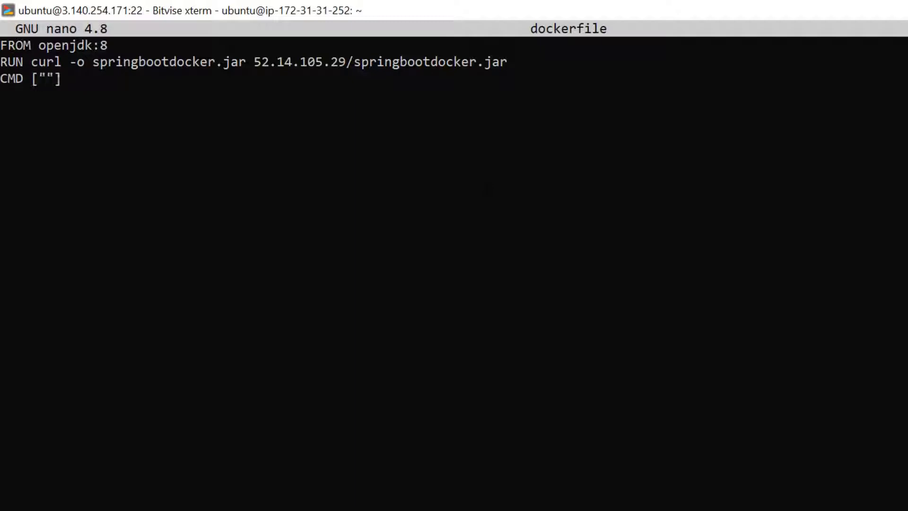
Step: Complete CMD ["java", "-jar", "springbootdocker.jar"] and save and exit nano
{"action": "type", "text": "java"}
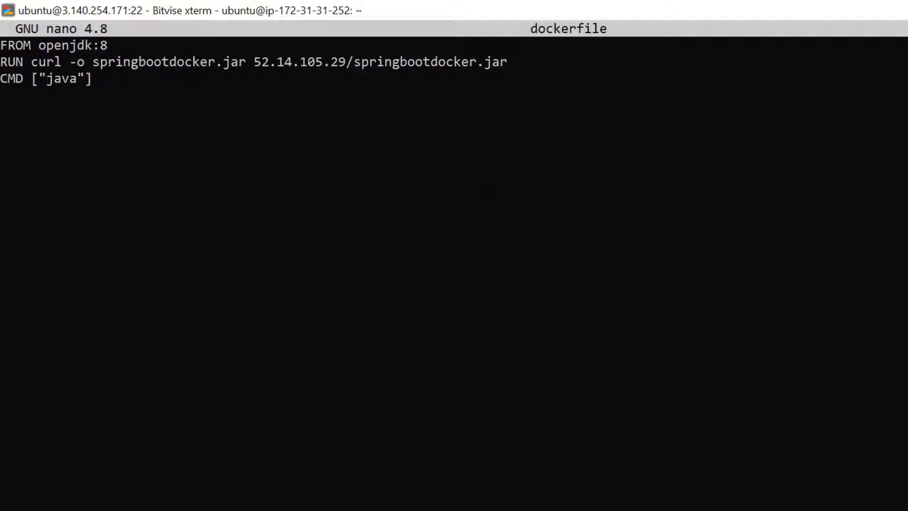
{"action": "type", "text": ", \"-jar\""}
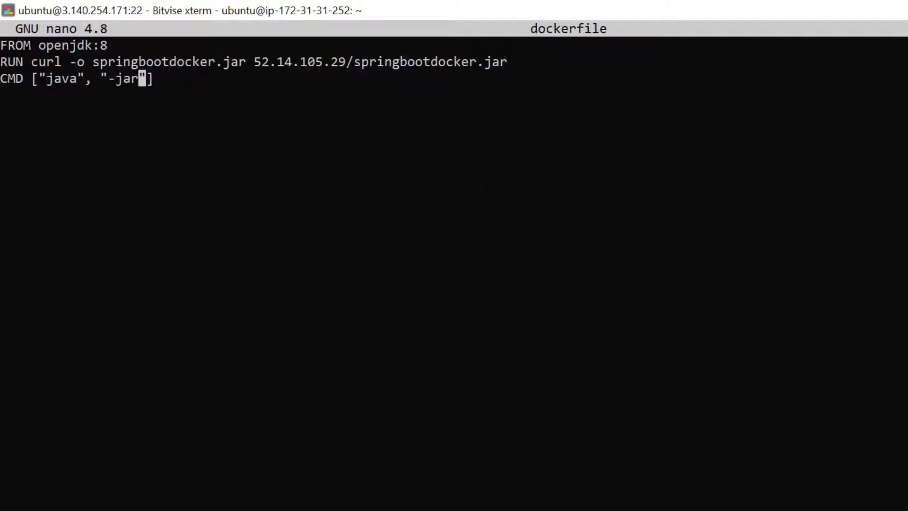
{"action": "type", "text": ", \""}
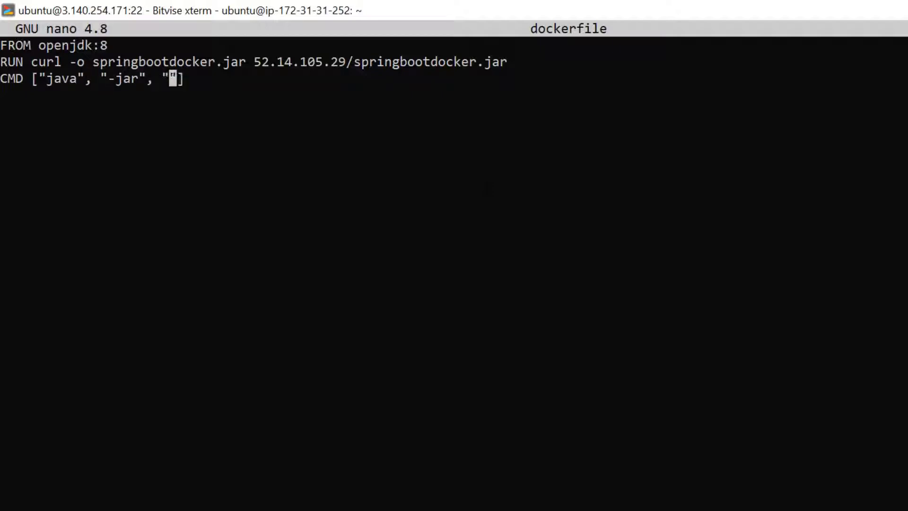
{"action": "type", "text": "springbootdo"}
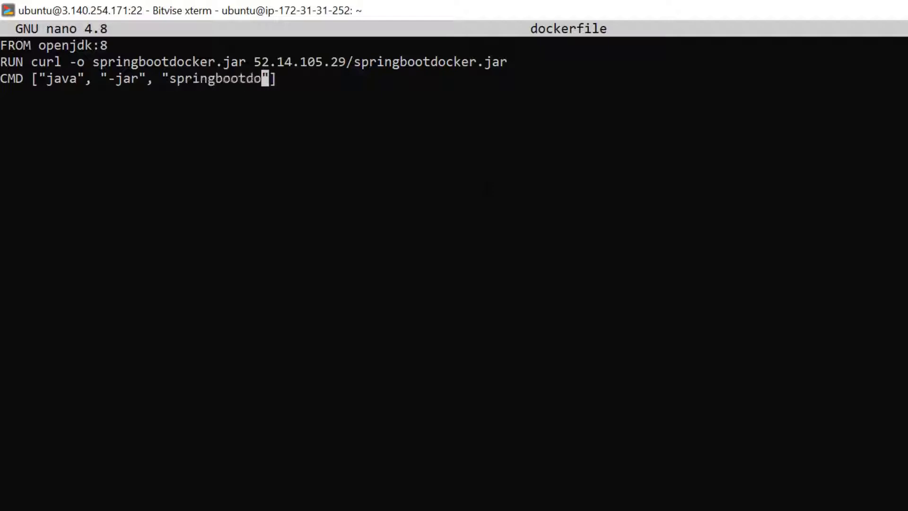
{"action": "type", "text": "cker.jar"}
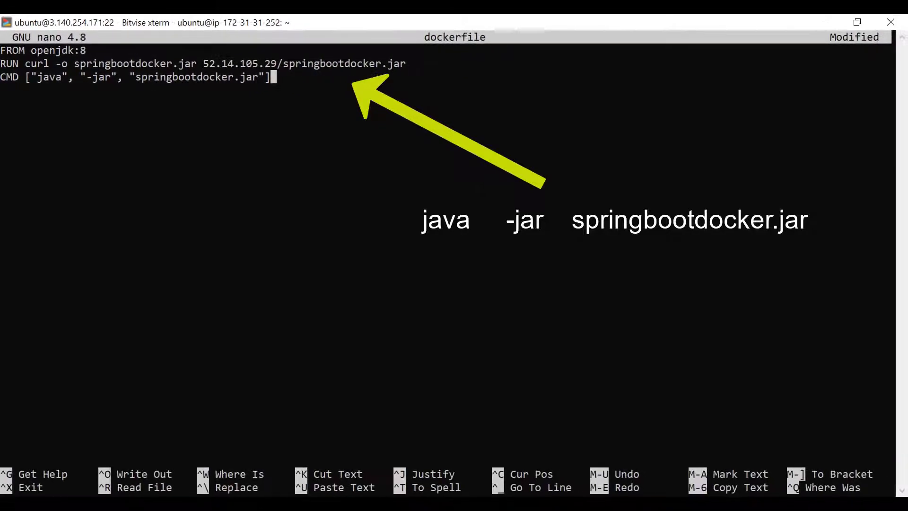
{"action": "key", "text": "ctrl+x"}
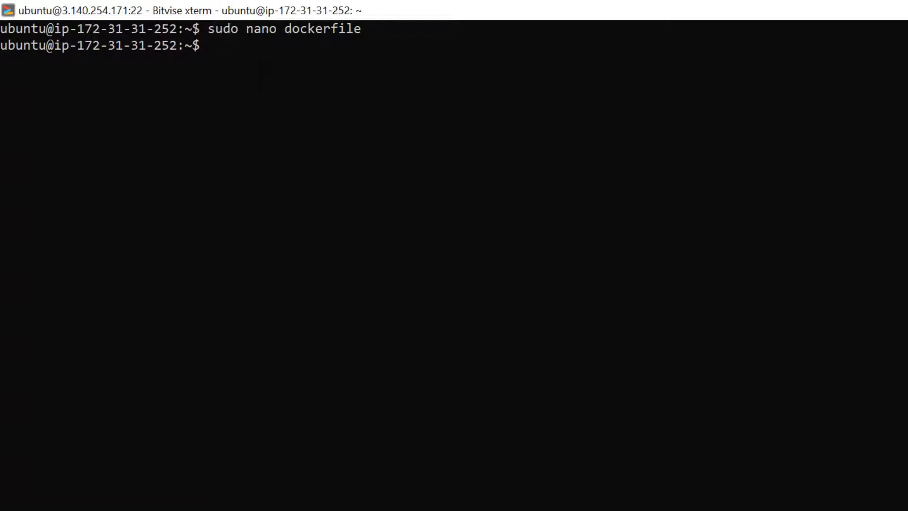
Step: Run 'sudo docker build -t spring-boot-app .' to build the image
{"action": "type", "text": "sudo docker buil"}
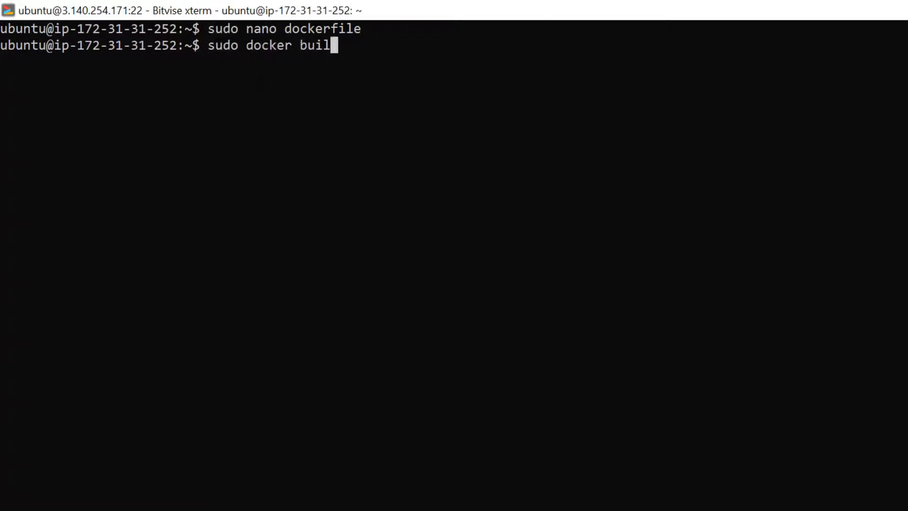
{"action": "type", "text": "d -t spring-"}
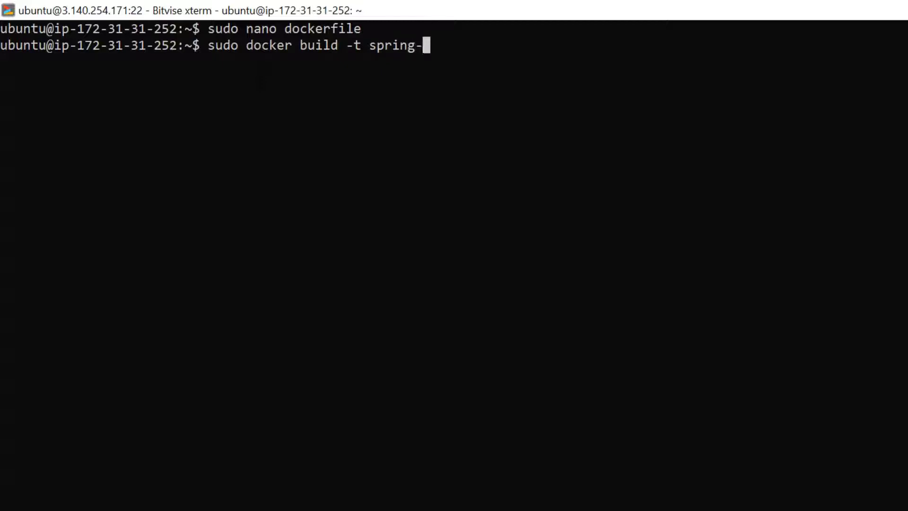
{"action": "type", "text": "boot-app ."}
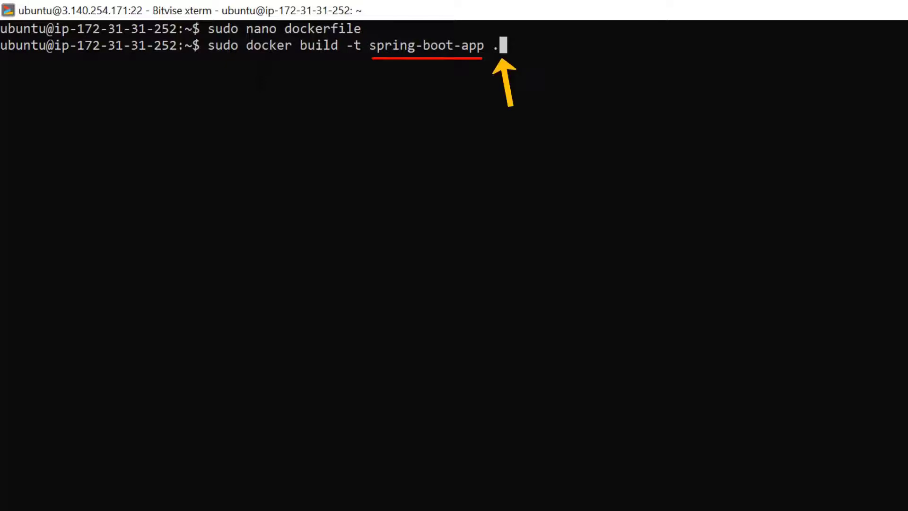
{"action": "key", "text": "Return"}
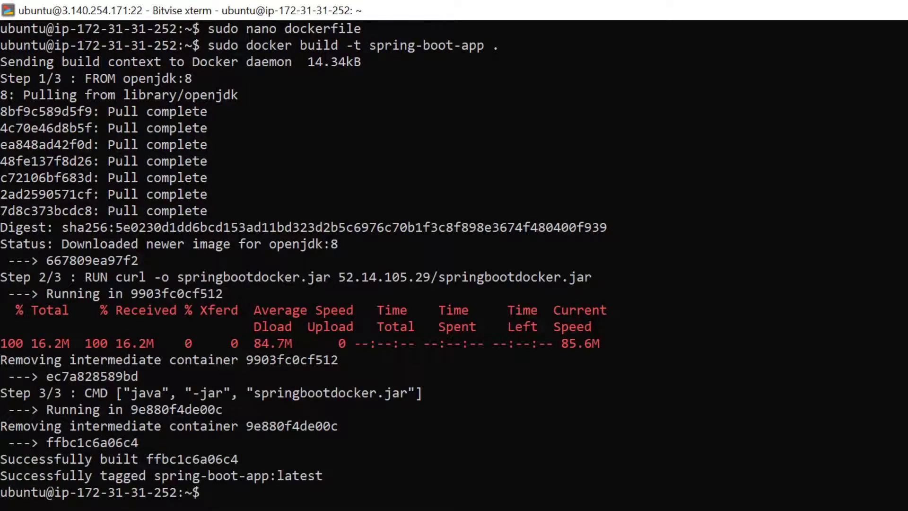
{"action": "type", "text": "sudo"}
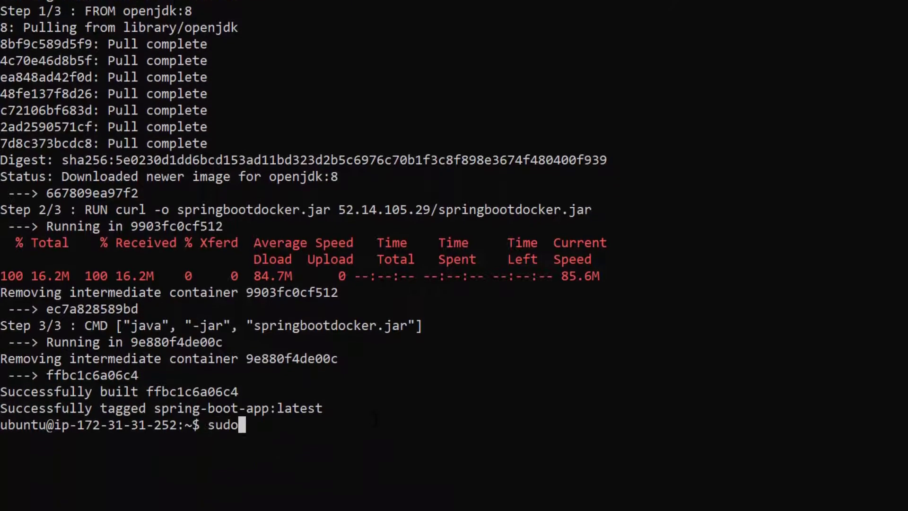
Step: List Docker images and highlight the spring-boot-app and openjdk entries
{"action": "type", "text": "docker images"}
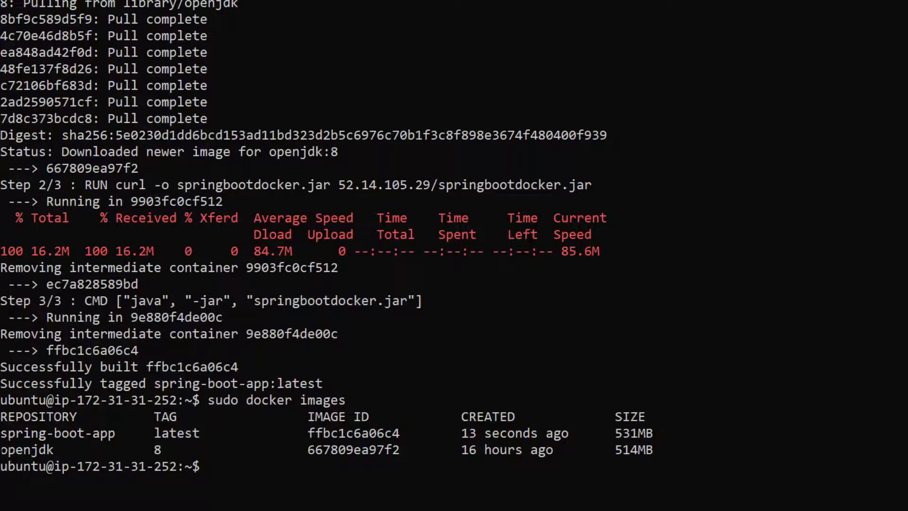
{"action": "double_click", "coordinate": [27, 449]}
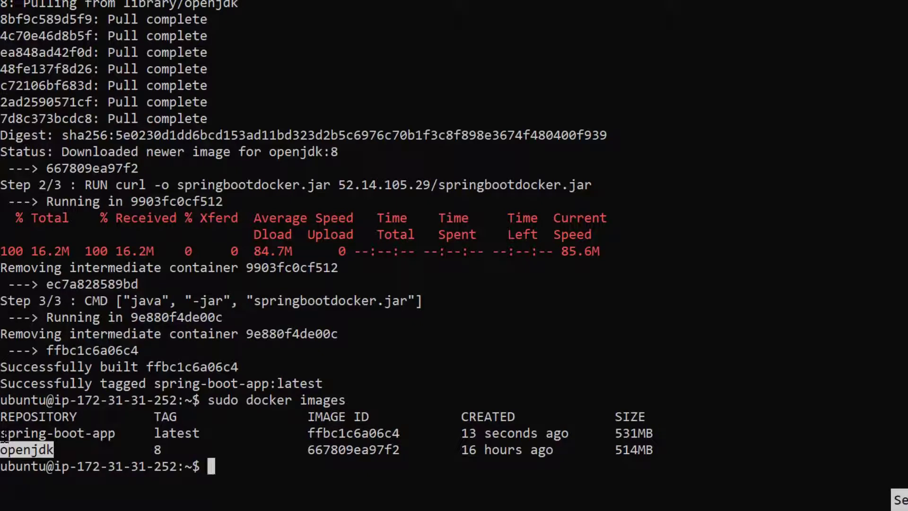
{"action": "double_click", "coordinate": [58, 433]}
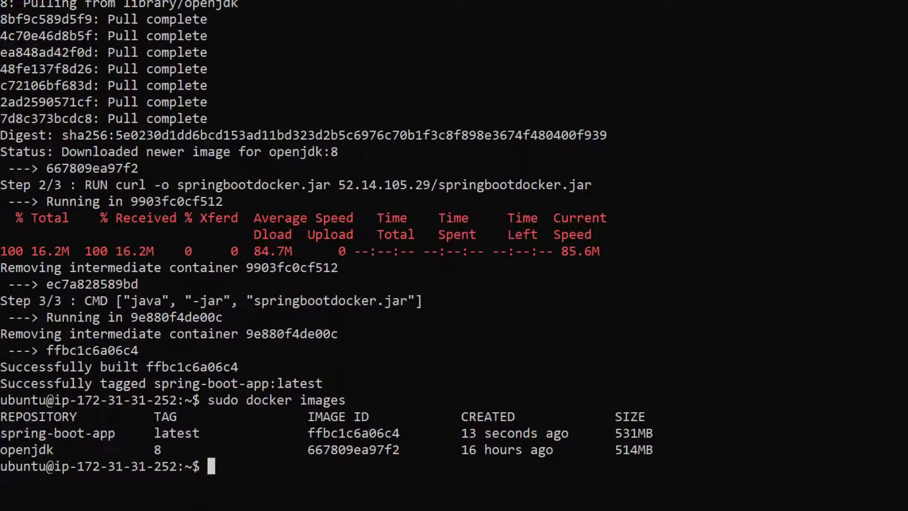
Step: Run spring-boot-app interactively with 'sudo docker run -it -p 8888:8888'
{"action": "type", "text": "sudo docker"}
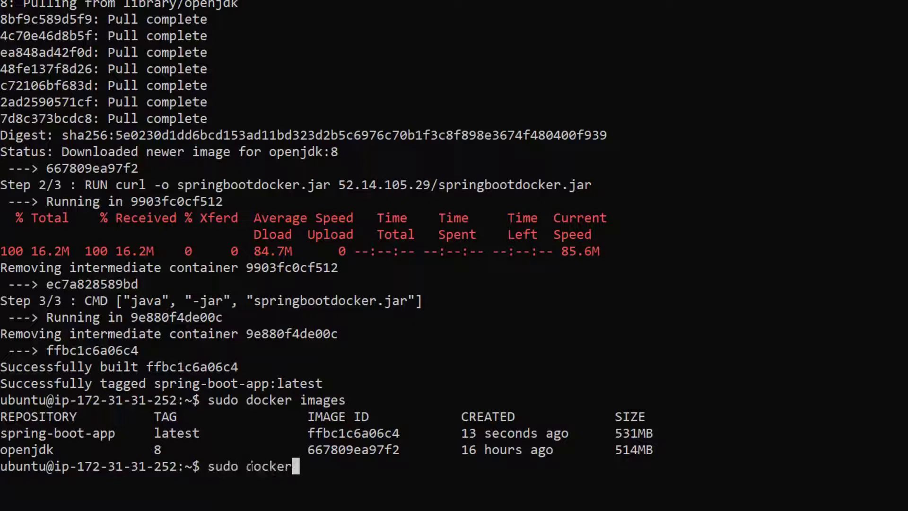
{"action": "type", "text": "run -"}
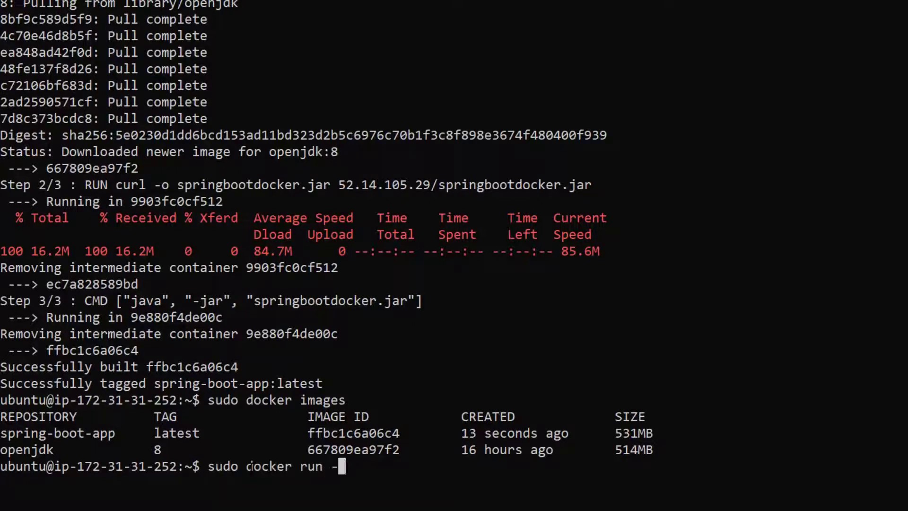
{"action": "type", "text": "it -p"}
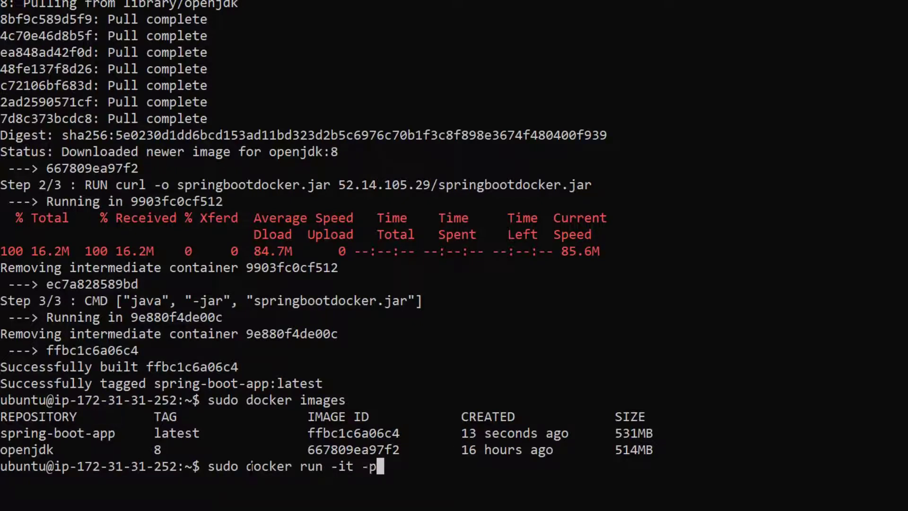
{"action": "type", "text": "8888:8888"}
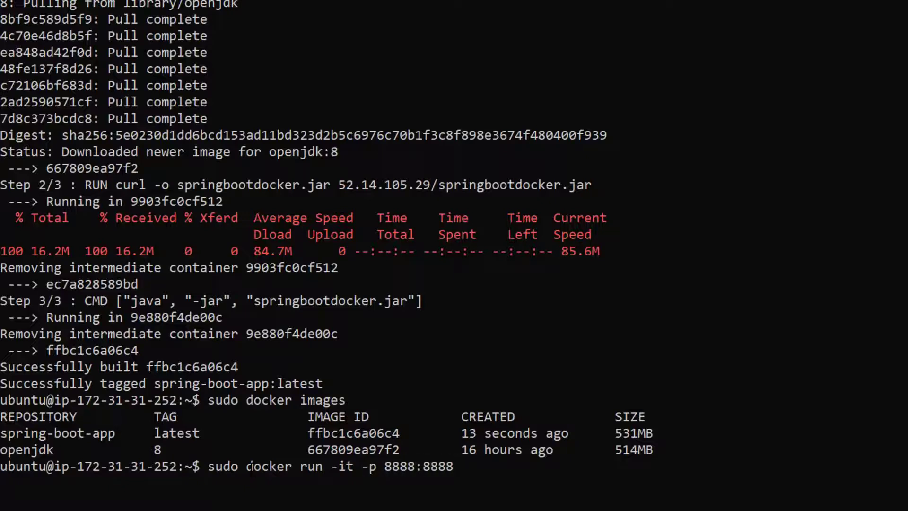
{"action": "type", "text": "spring-boo"}
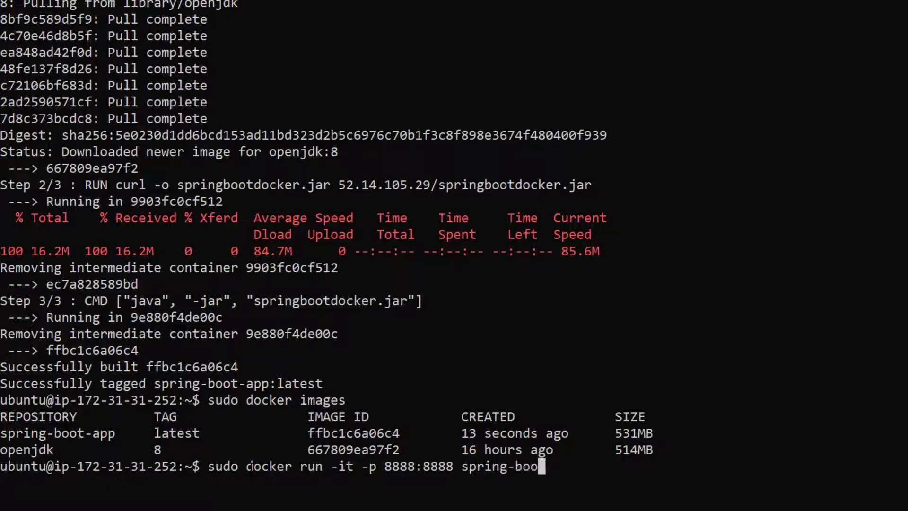
{"action": "type", "text": "t-app"}
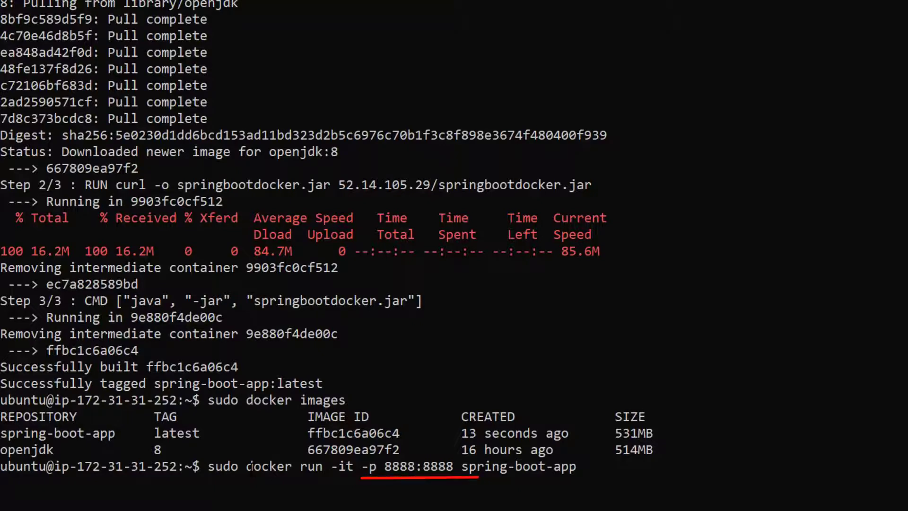
{"action": "mouse_move", "coordinate": [578, 467]}
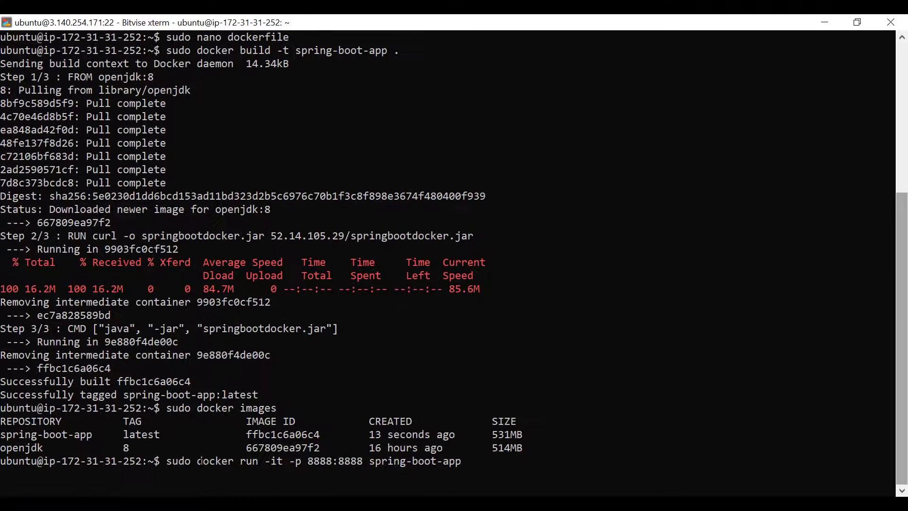
{"action": "key", "text": "Return"}
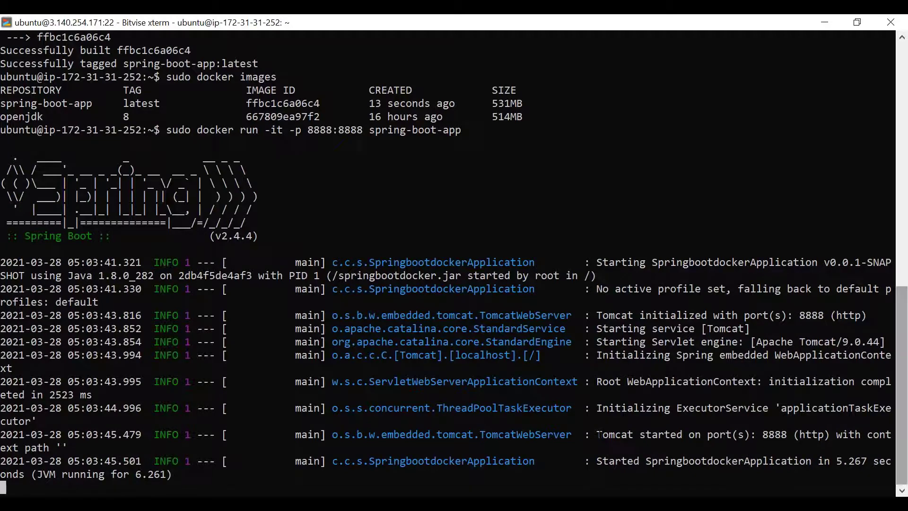
{"action": "double_click", "coordinate": [689, 434]}
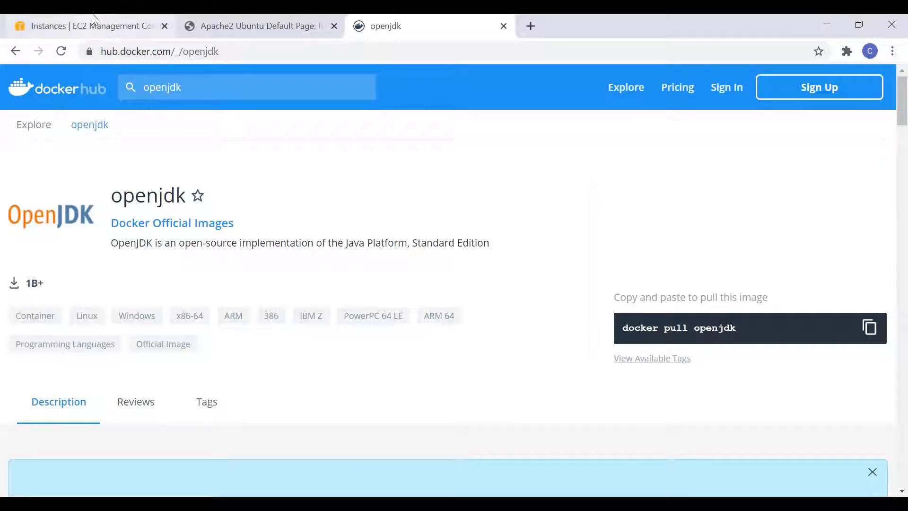
Step: Get the server's IP from EC2 Instances and browse to 3.140.254.171:8888
{"action": "left_click", "coordinate": [87, 26]}
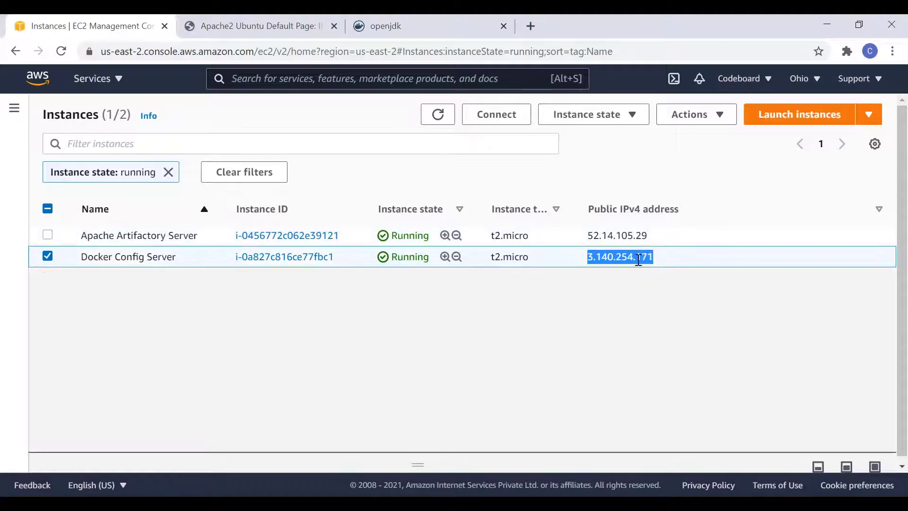
{"action": "type", "text": "3.140.254.171:8"}
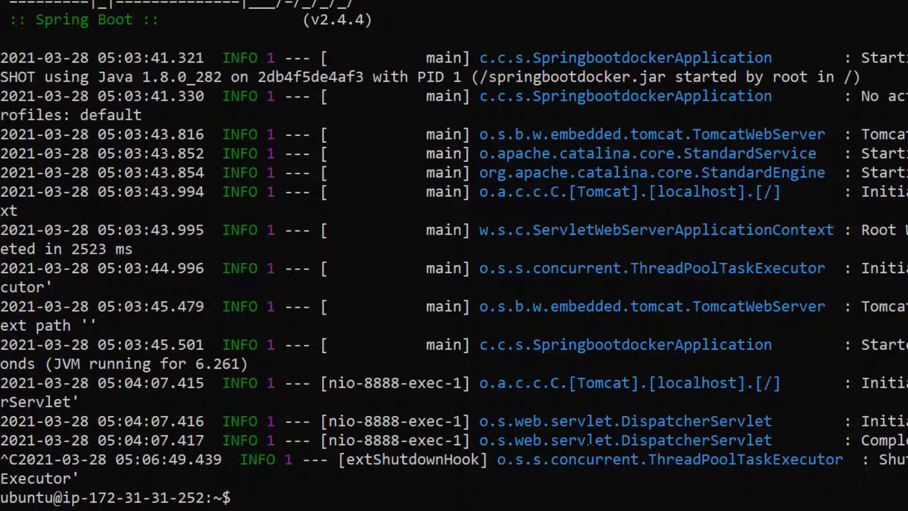
Step: Rerun spring-boot-app detached with -d and port 80:8888, then check docker ps
{"action": "type", "text": "sudo docker run -it -p 8888:8888 spring-boot-app"}
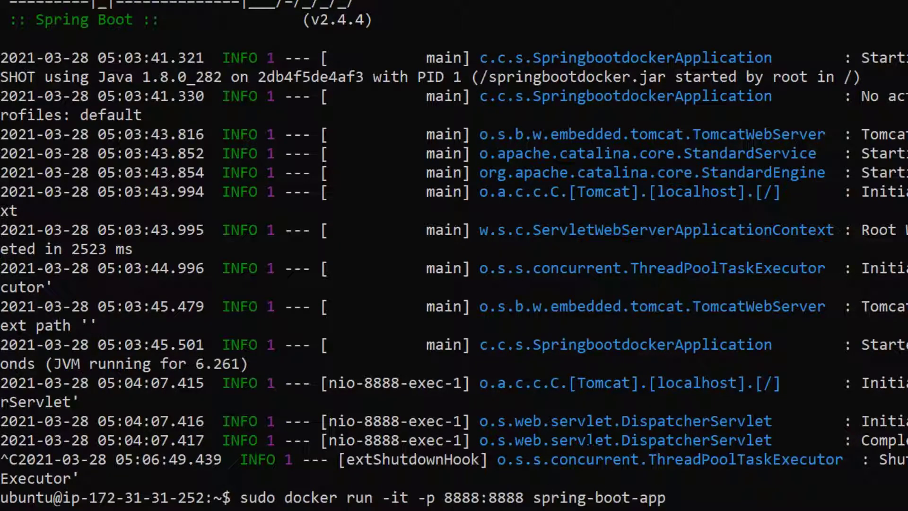
{"action": "type", "text": "-d"}
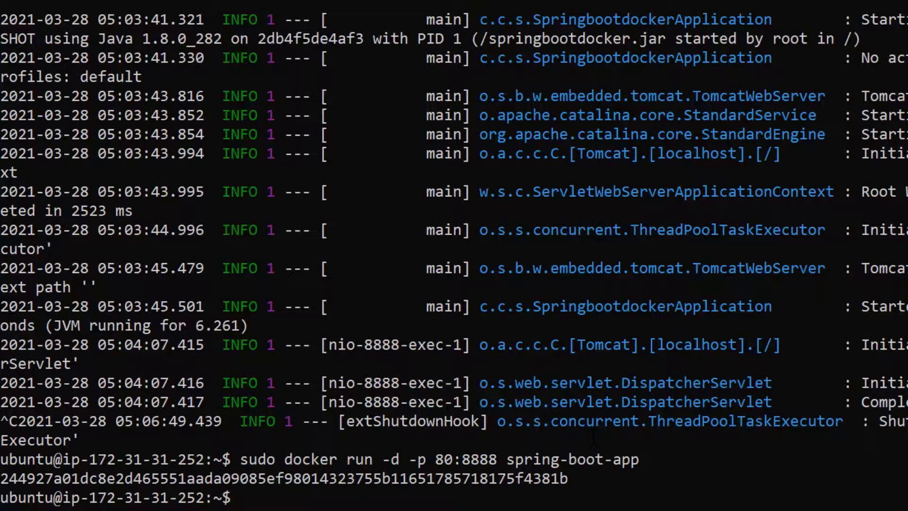
{"action": "type", "text": "sudo docker ps"}
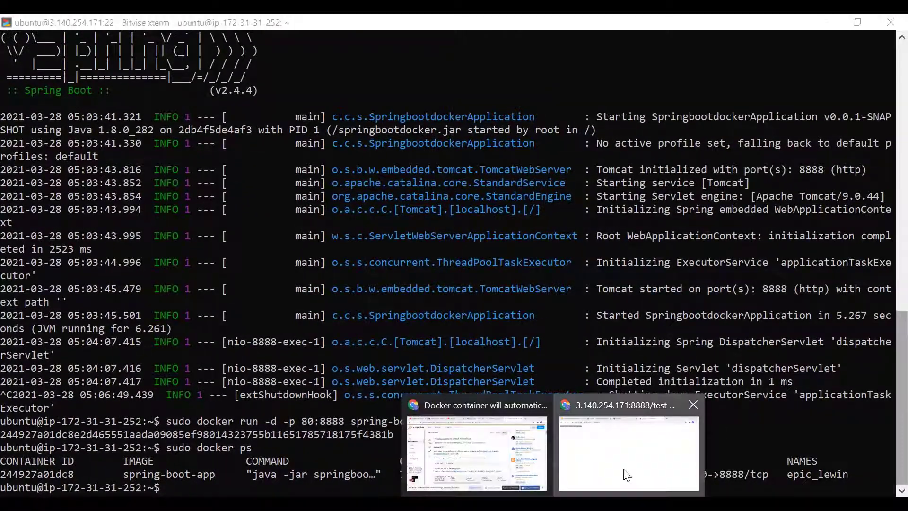
Step: Bring up Chrome's 3.140.254.171:8888/test page and select port 8888 in the URL
{"action": "left_click", "coordinate": [627, 452]}
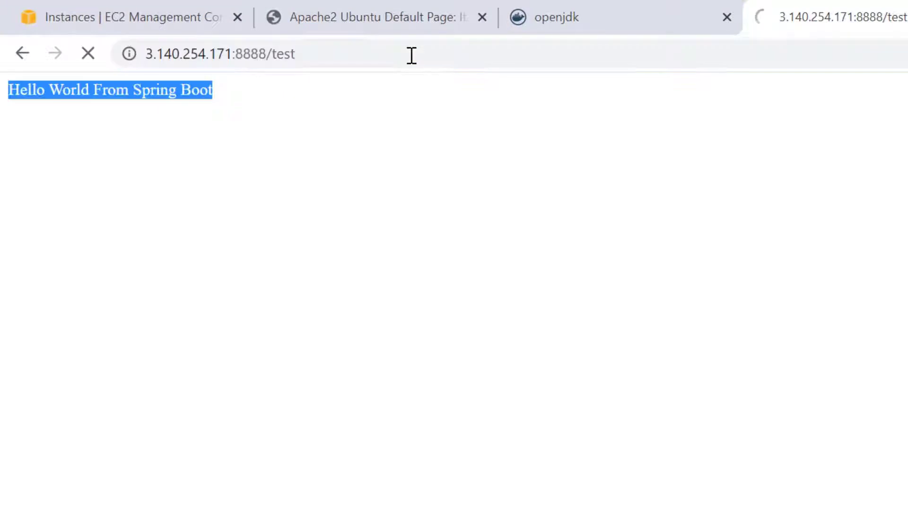
{"action": "left_click", "coordinate": [220, 54]}
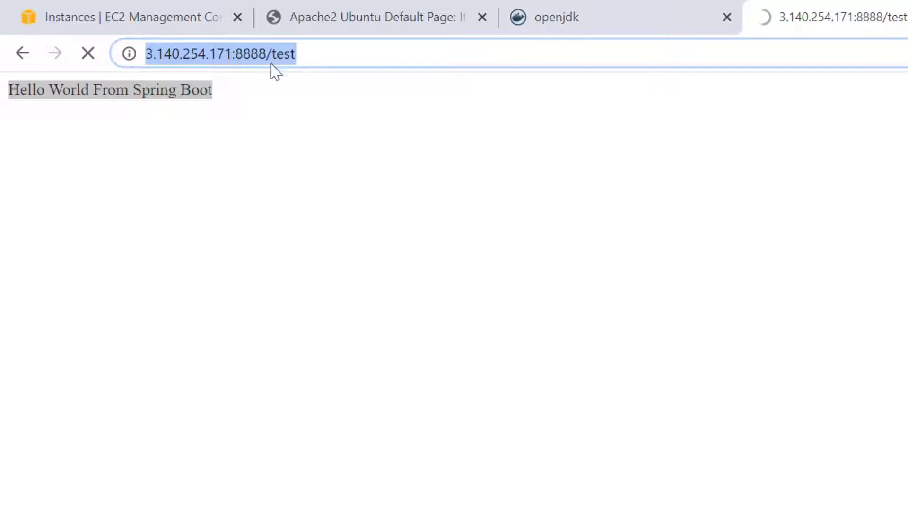
{"action": "double_click", "coordinate": [250, 53]}
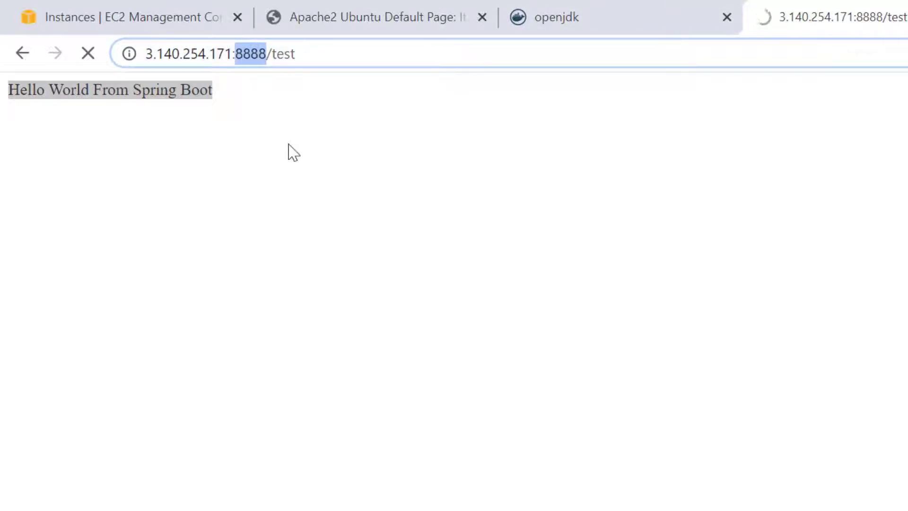